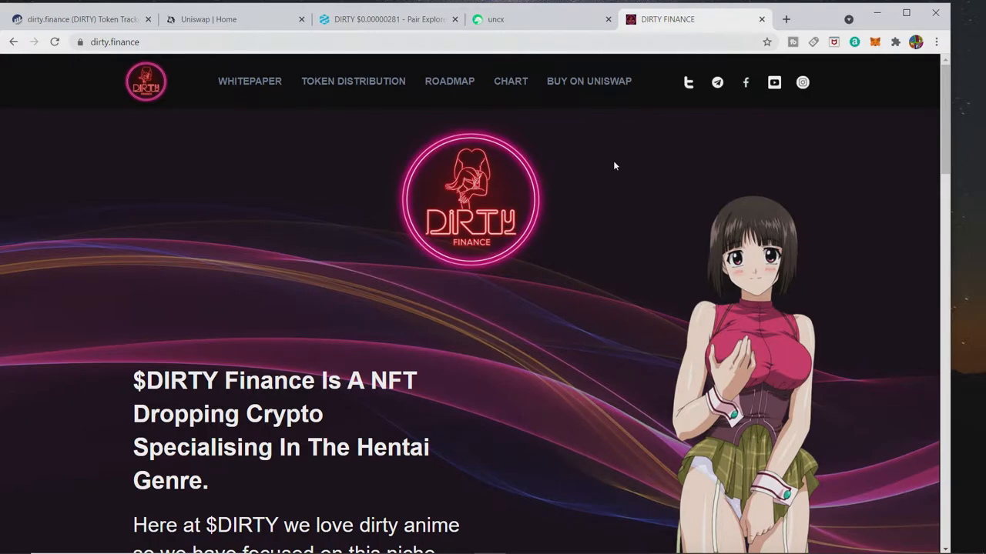
mouse_move(465, 179)
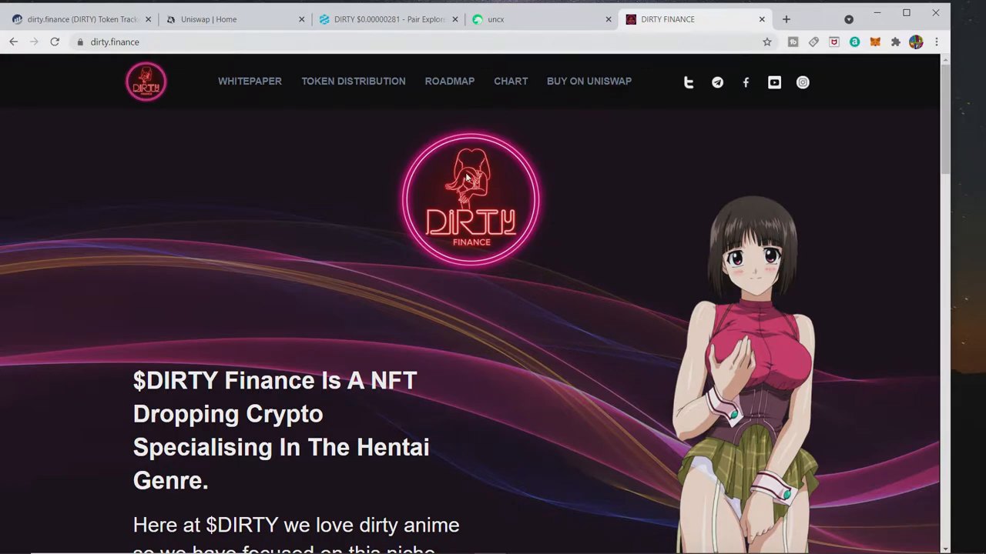
mouse_move(286, 126)
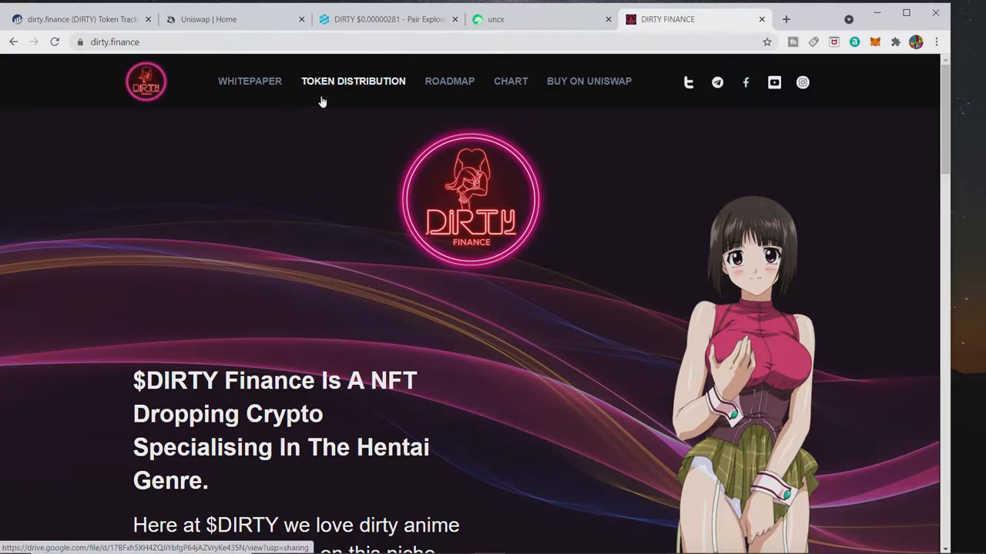
- View the DIRTY/ETH pair's liquidity lock entry in UniCrypt, then return to the Dirty Finance homepage
click(389, 18)
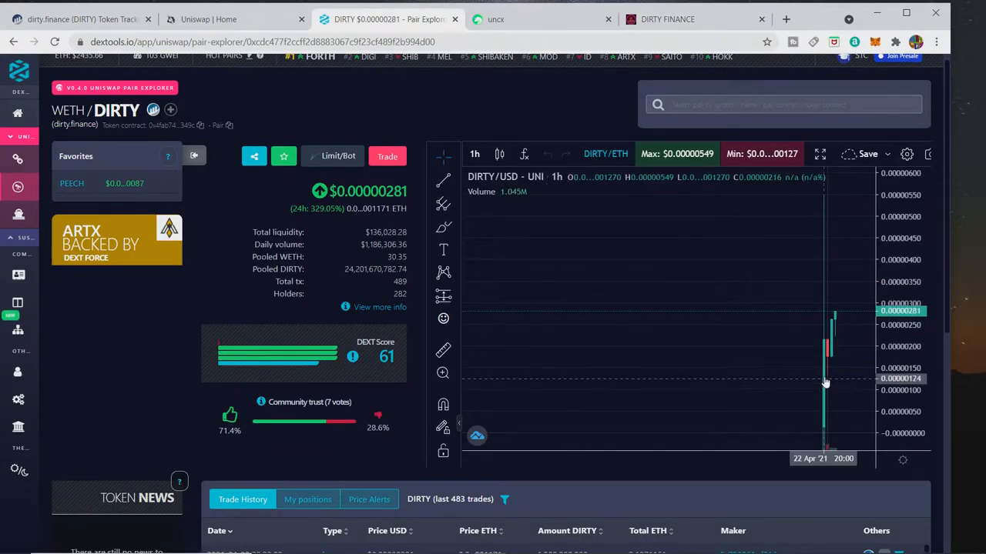
mouse_move(824, 202)
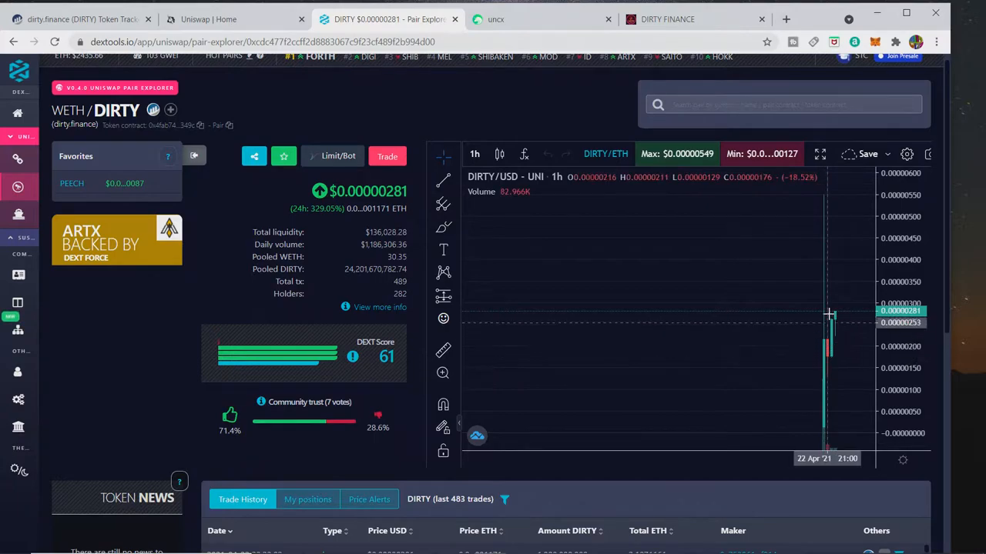
mouse_move(708, 239)
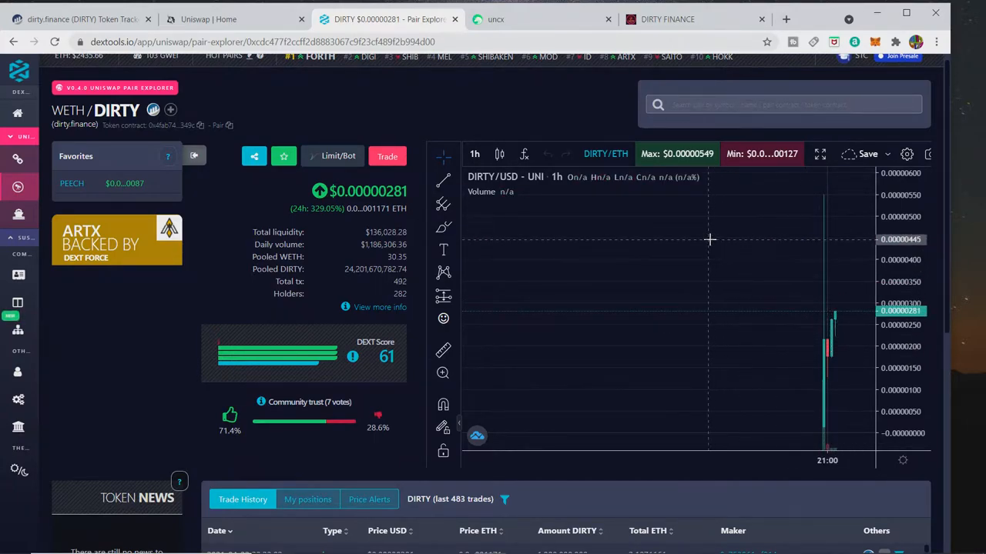
mouse_move(400, 87)
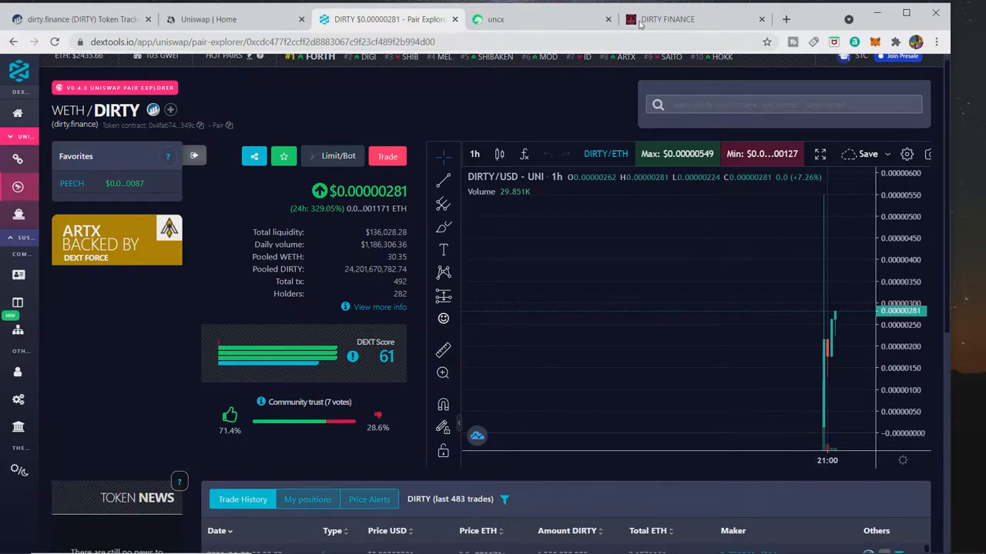
click(667, 18)
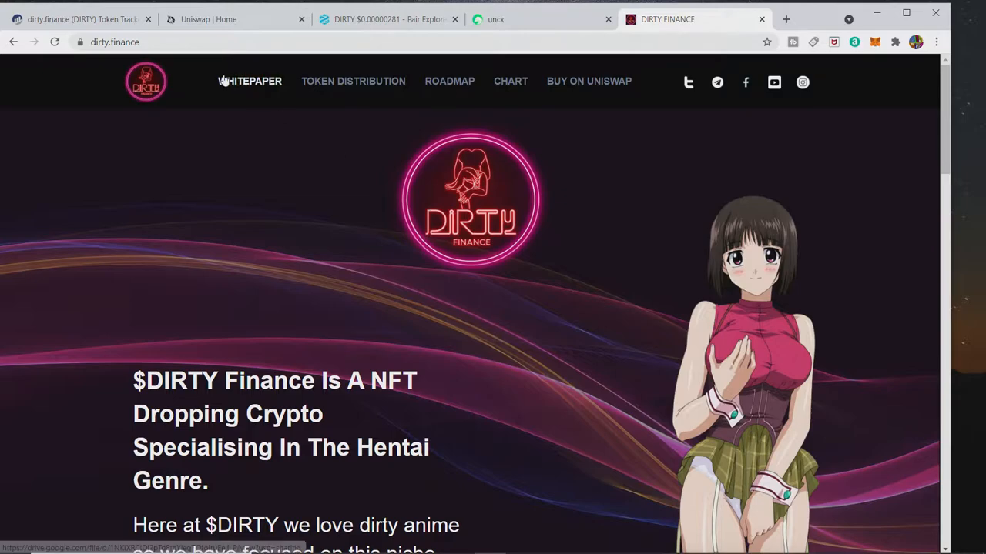
mouse_move(200, 132)
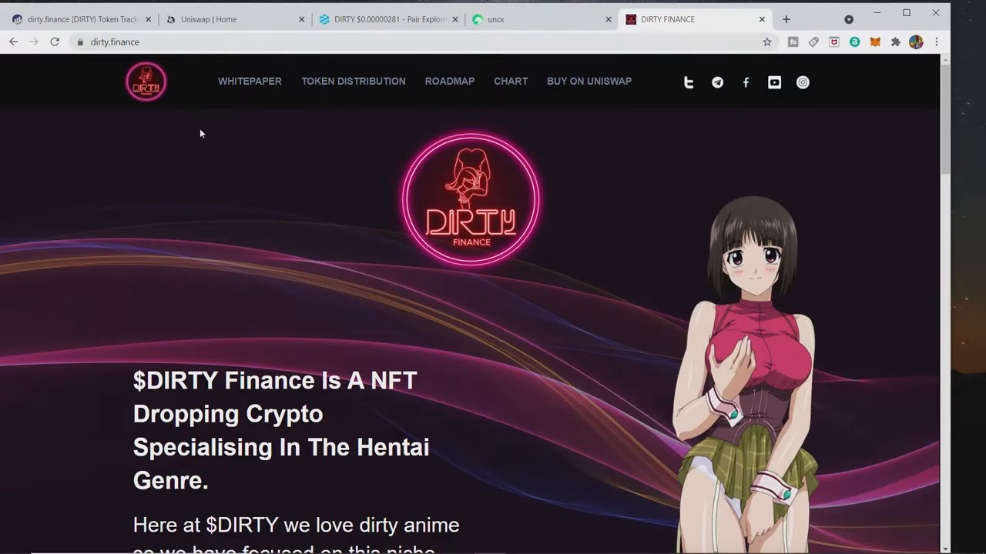
mouse_move(548, 19)
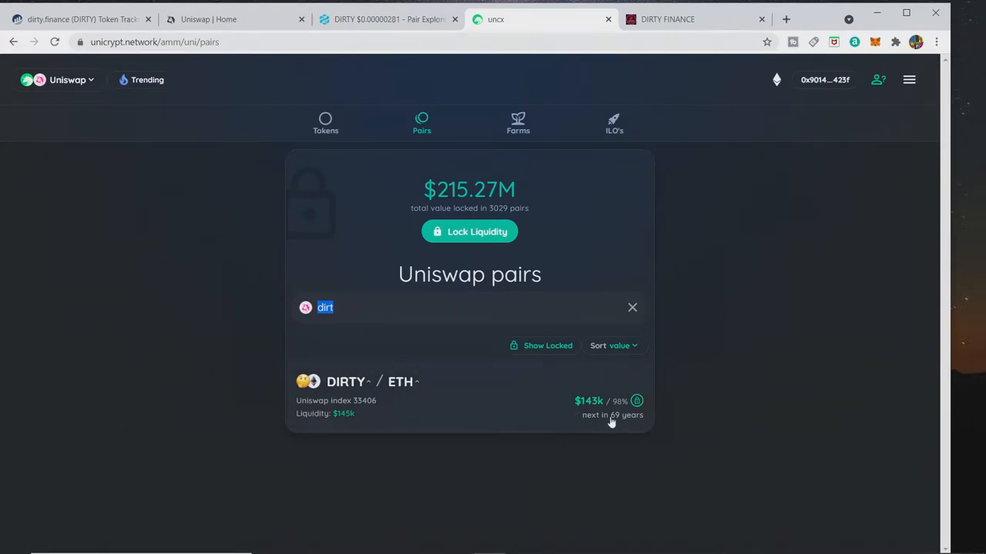
mouse_move(460, 416)
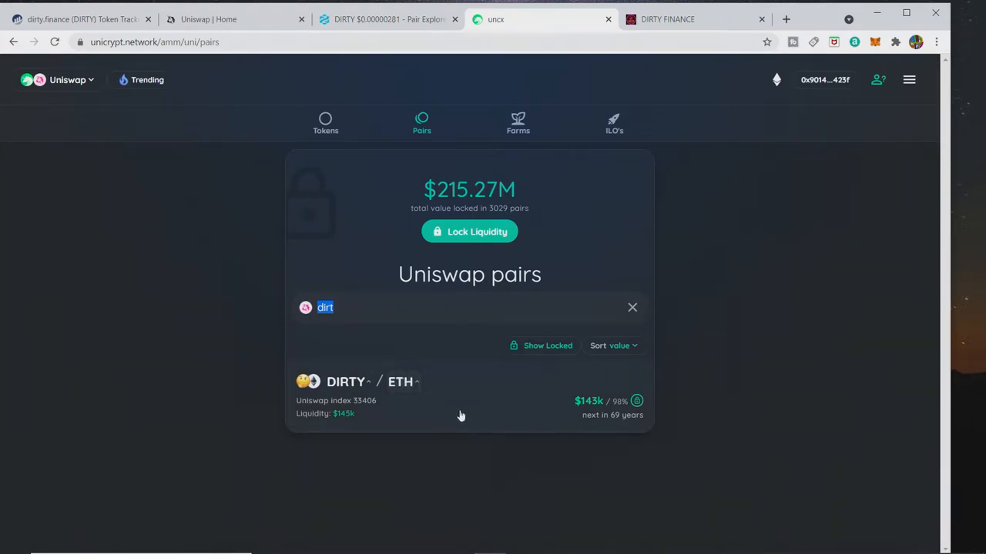
mouse_move(665, 369)
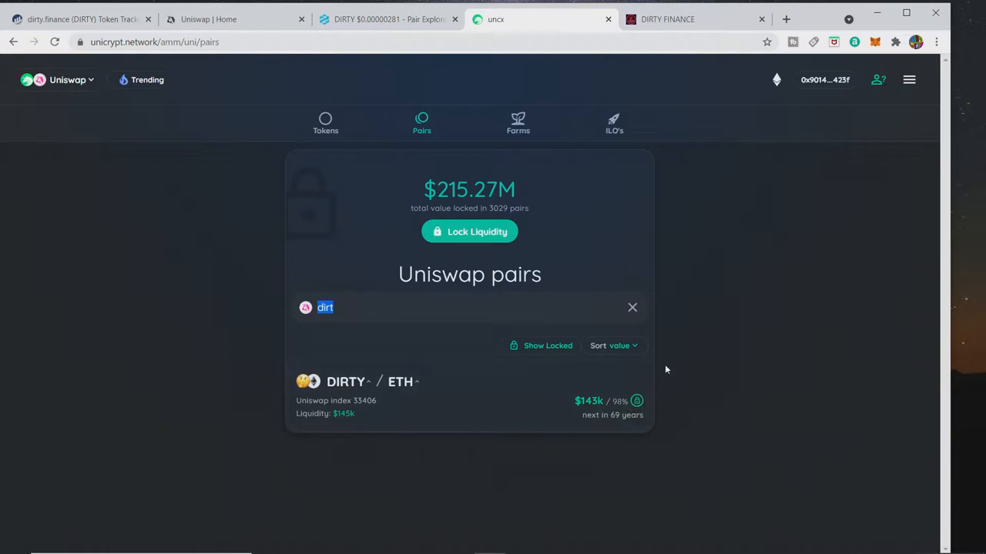
mouse_move(388, 18)
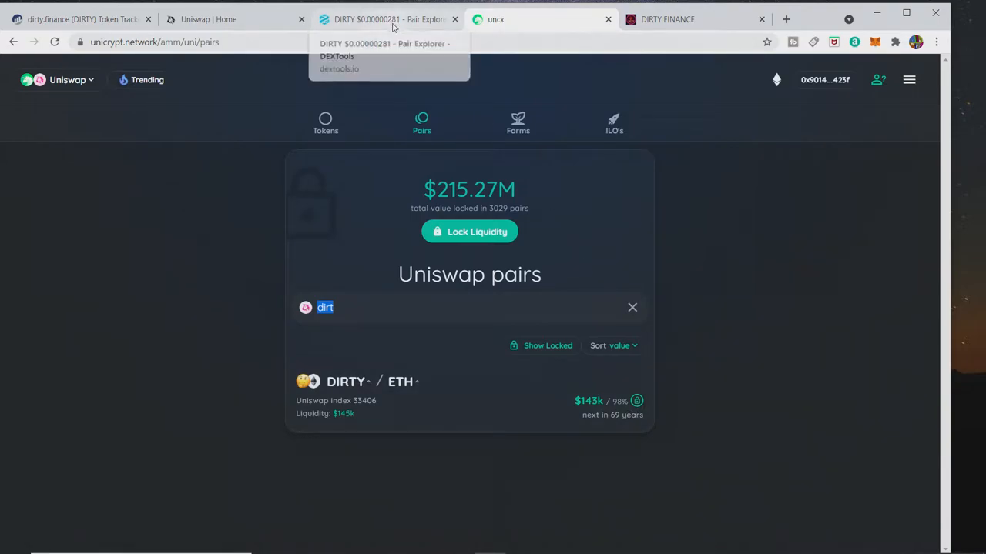
mouse_move(152, 5)
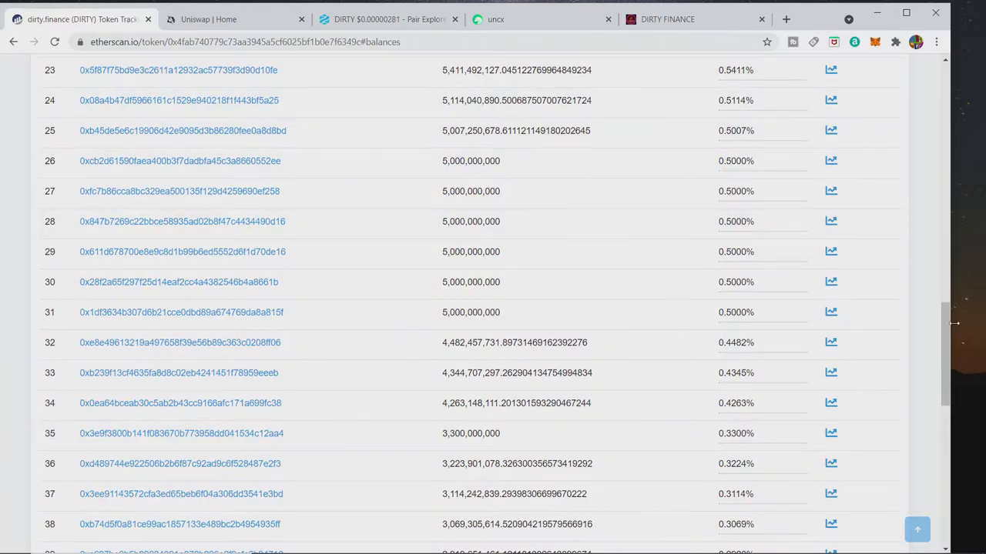
- Reload the Etherscan DIRTY token page so holders update from 289 to 299, then return to the WETH/DIRTY chart
scroll(up, 3)
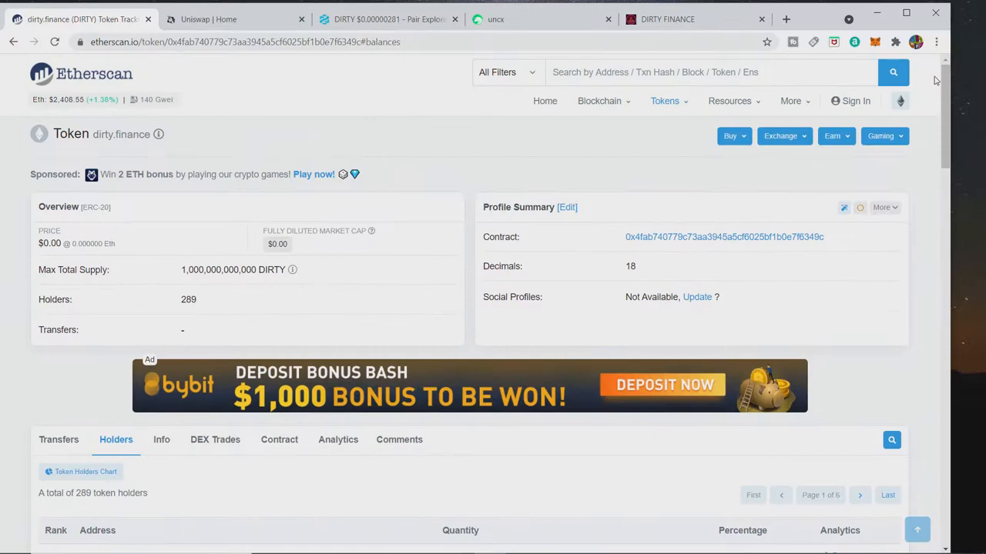
click(55, 42)
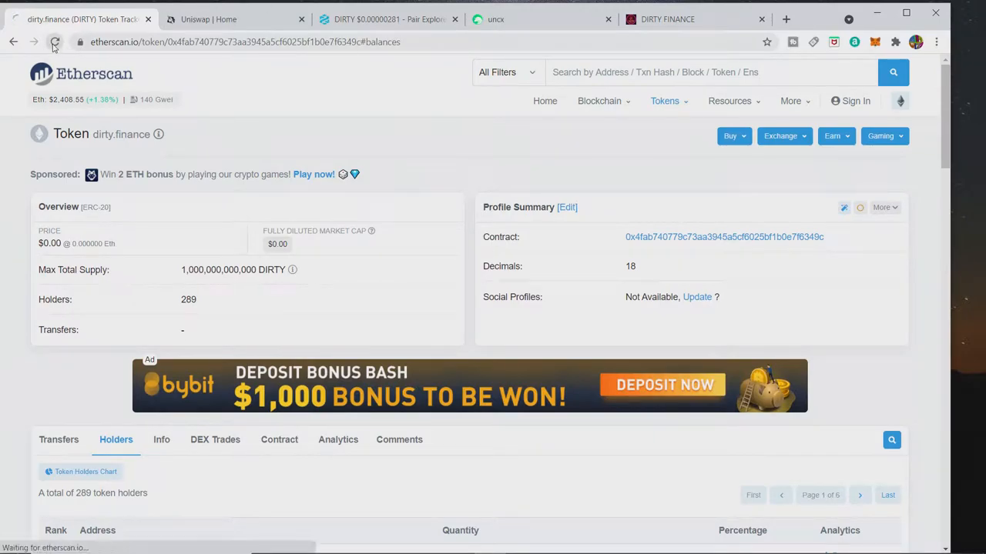
click(55, 42)
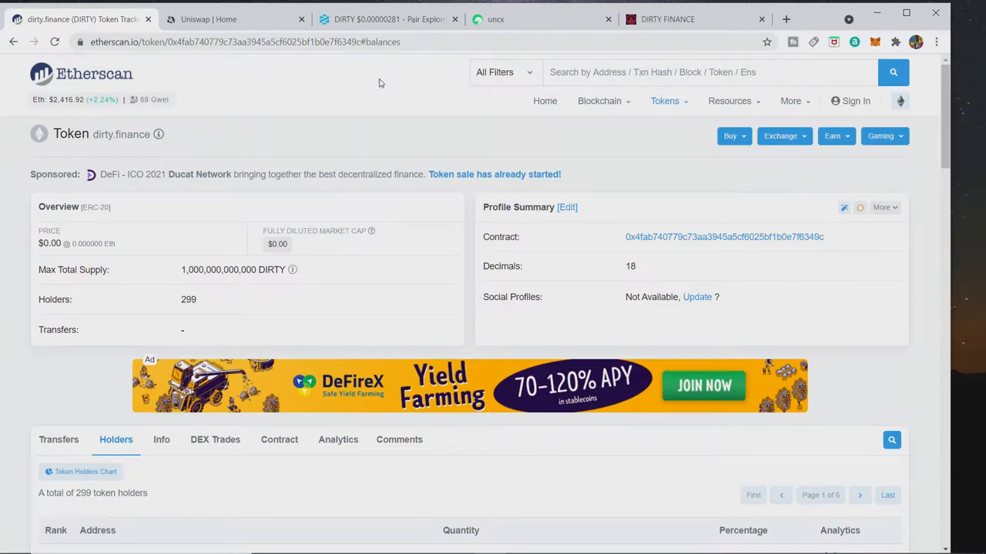
click(388, 19)
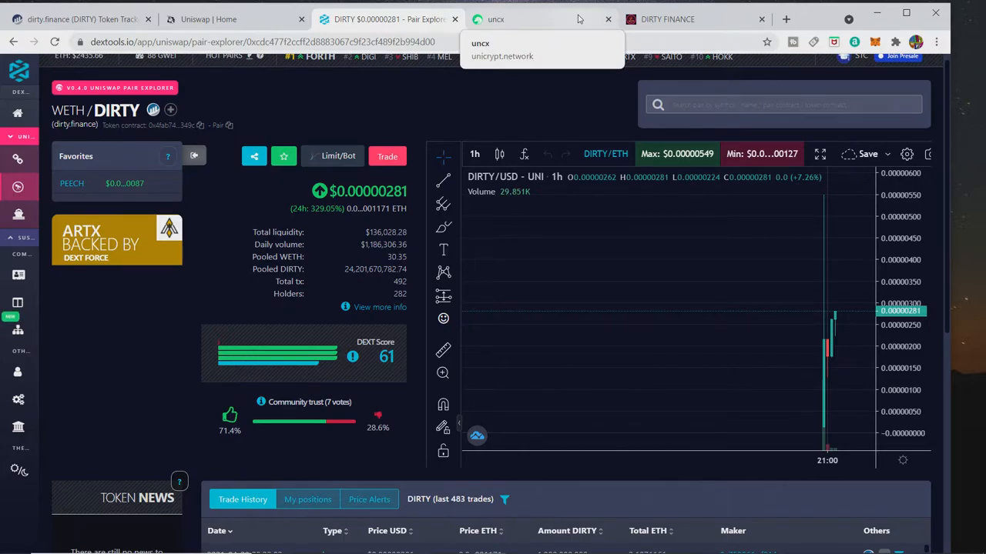
- From the Uniswap home page, check the site address and launch the exchange app via 'Use Uniswap'
click(208, 18)
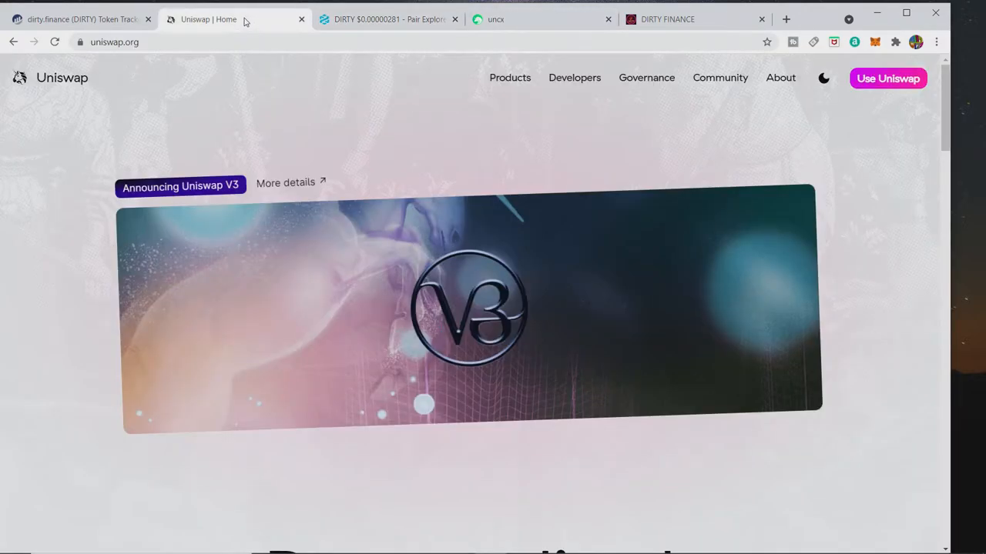
click(114, 41)
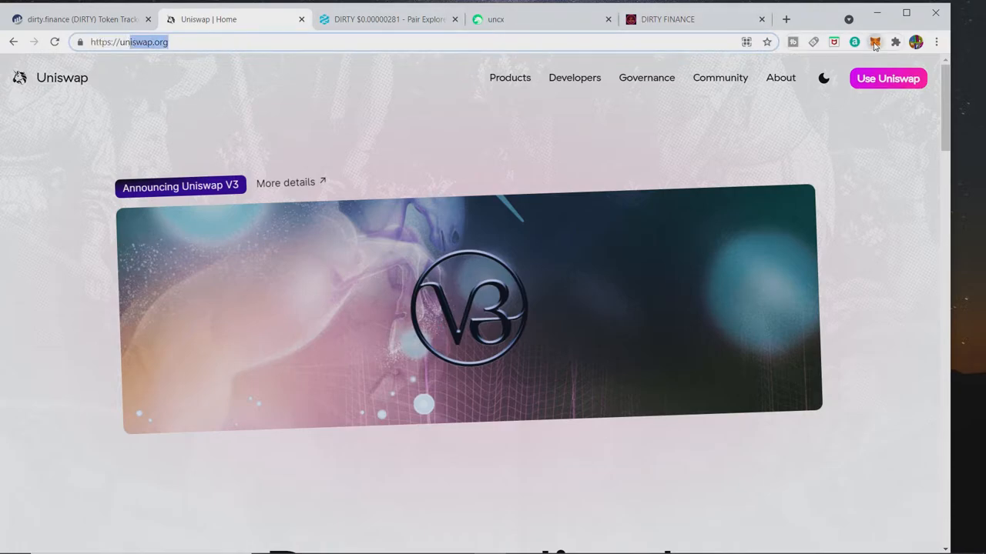
click(874, 43)
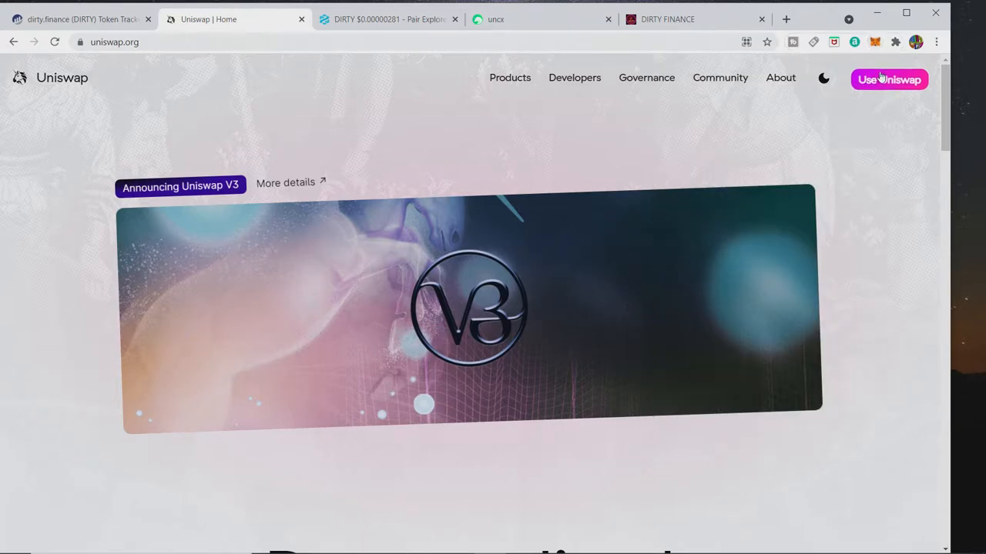
click(889, 80)
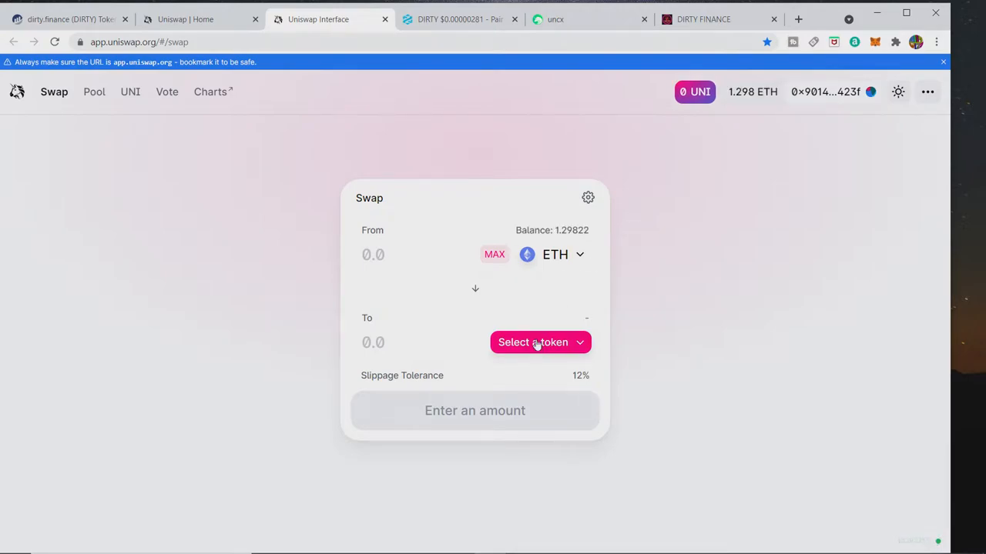
- Select DIRTY as the token to receive in the ETH swap
click(539, 342)
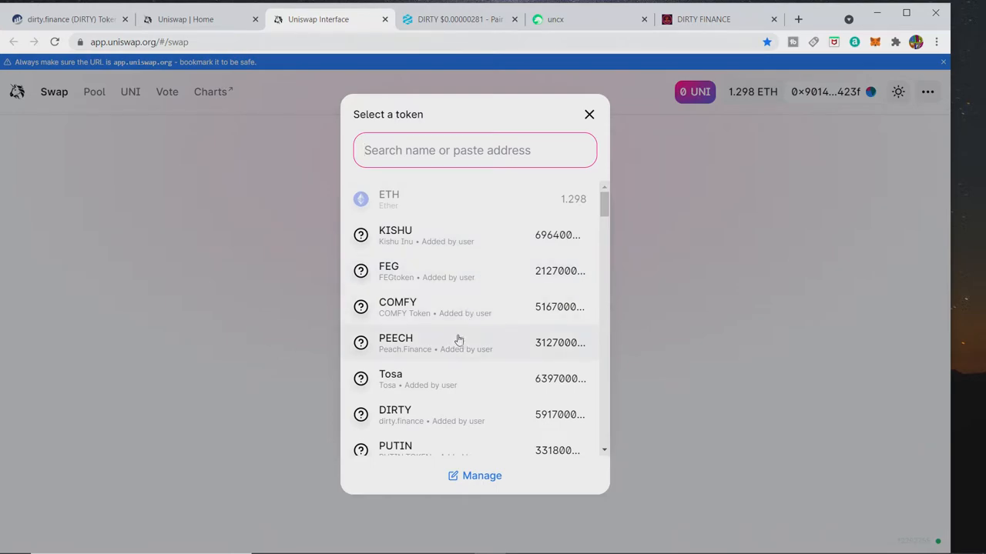
click(395, 414)
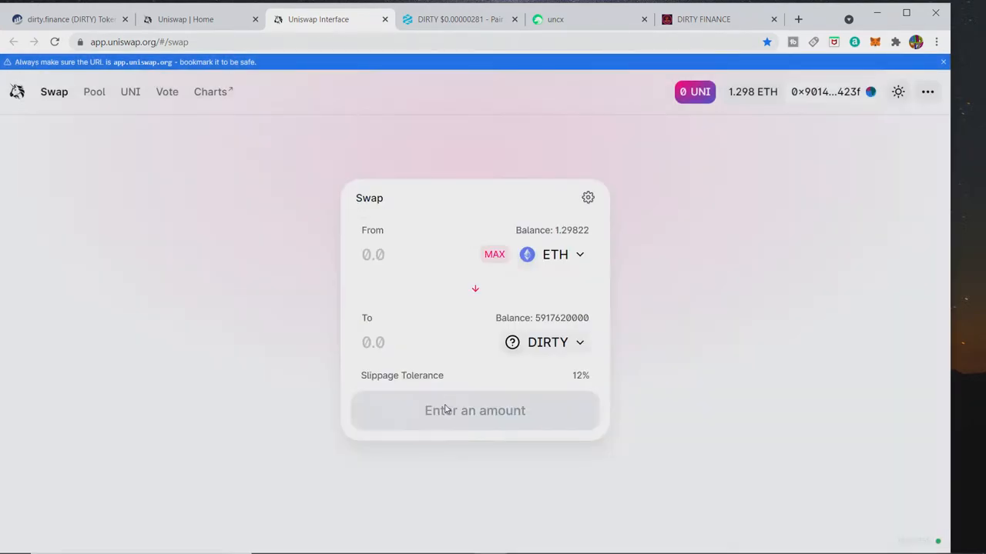
mouse_move(492, 278)
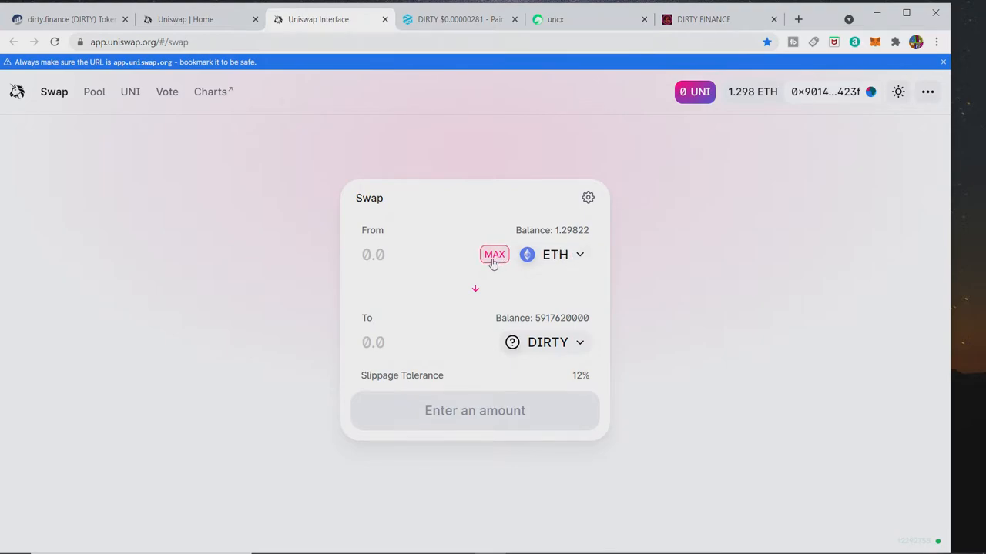
mouse_move(281, 188)
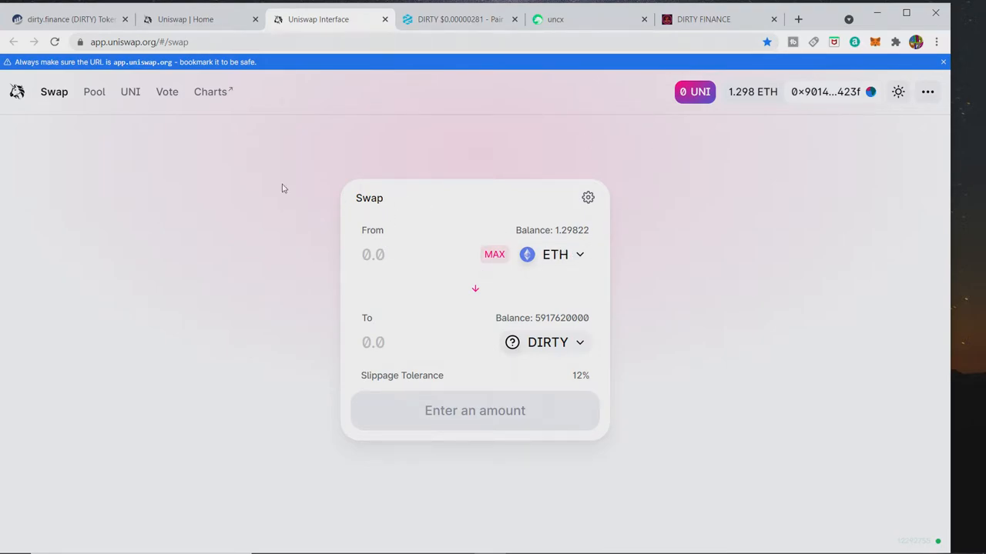
mouse_move(515, 397)
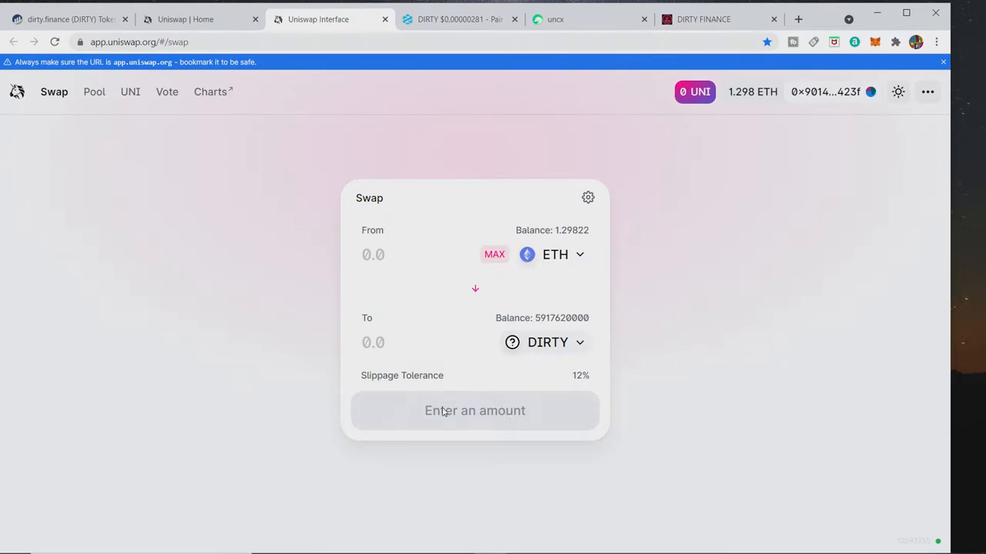
mouse_move(510, 391)
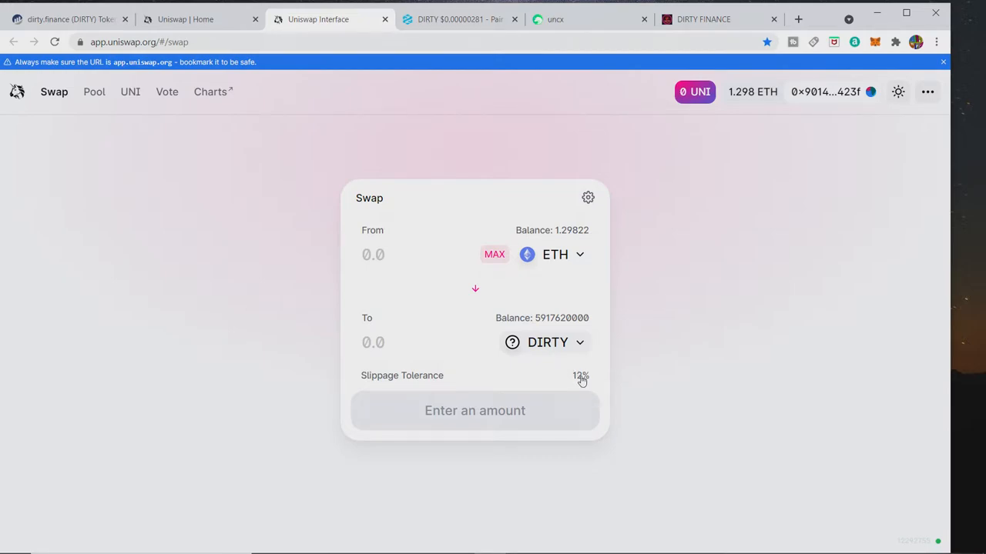
- Lower the swap's slippage tolerance from 12% to 8% in Transaction Settings
click(588, 197)
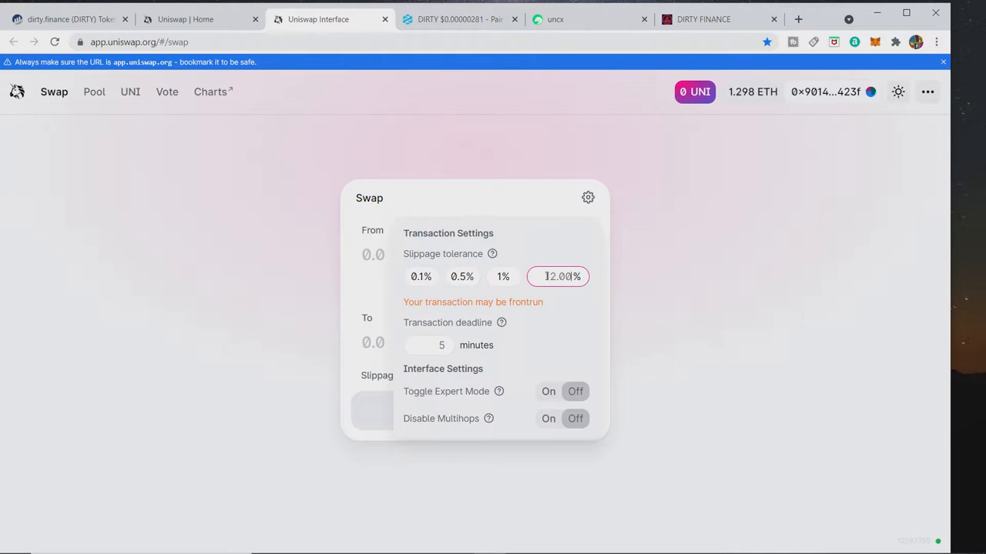
text(8)
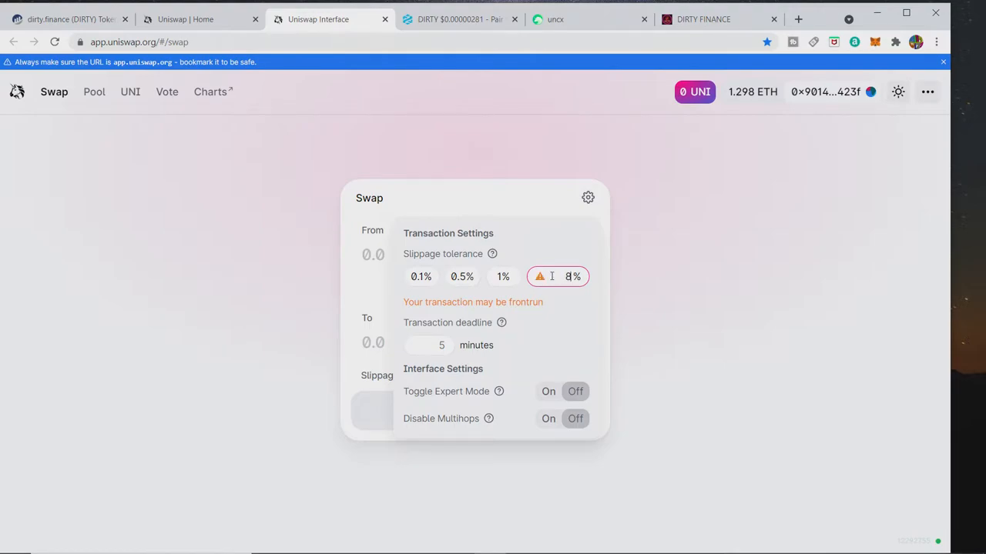
click(588, 197)
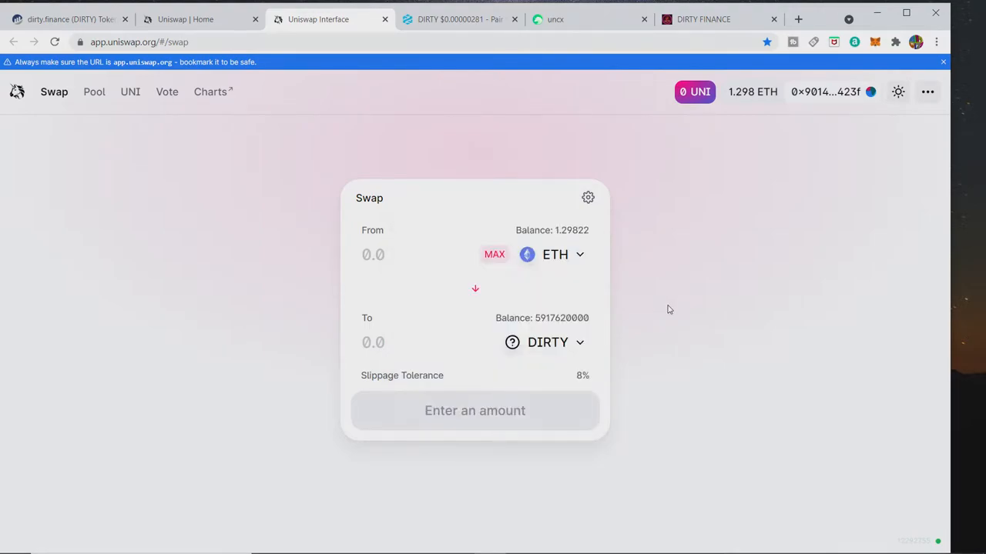
mouse_move(650, 333)
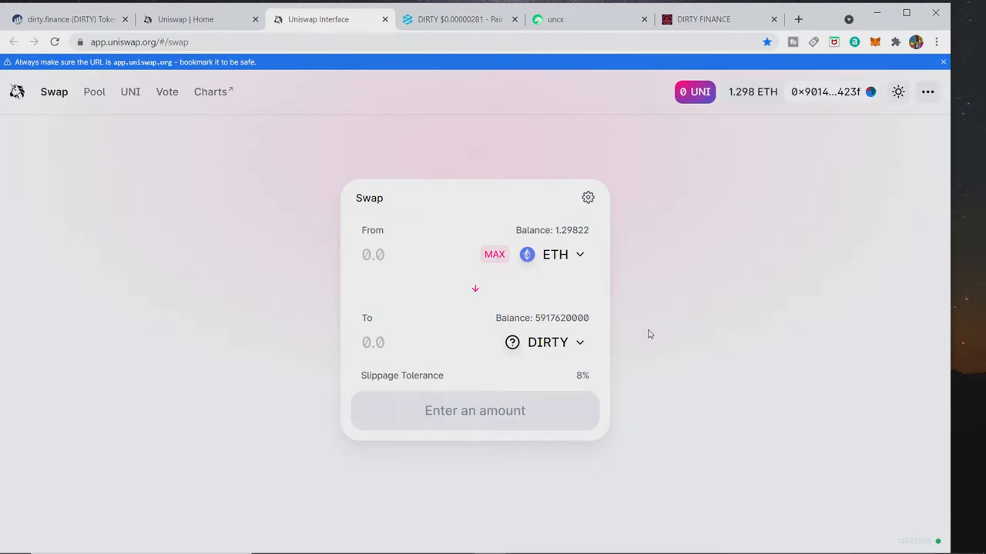
mouse_move(479, 311)
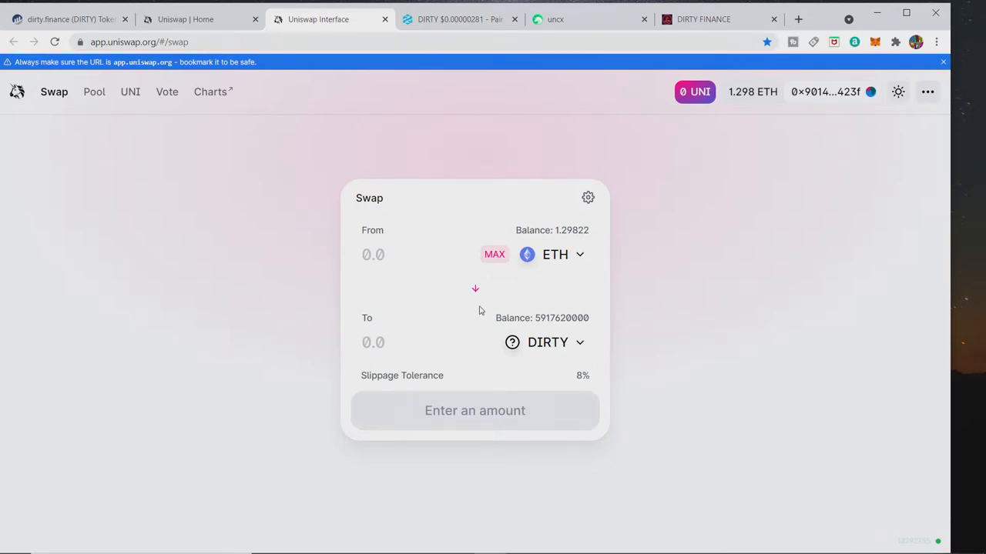
- Enter about 0.3 ETH to swap (trying MAX in between), quoting roughly 252,426,000 DIRTY
click(373, 256)
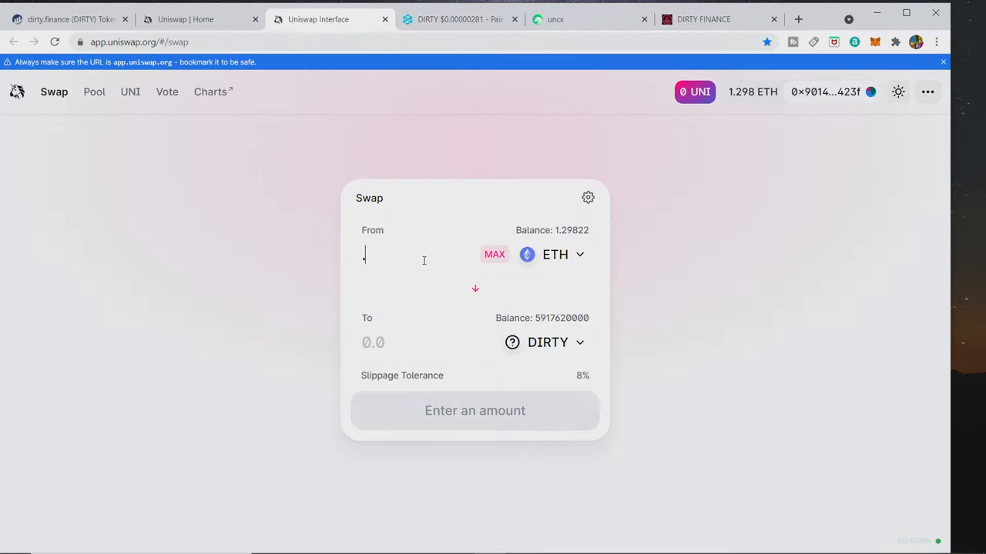
text(.3)
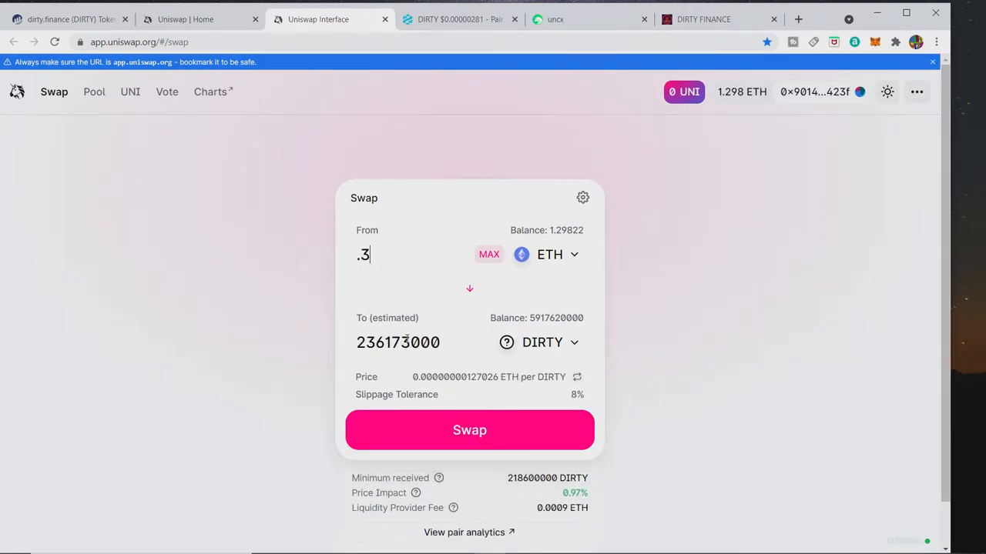
double_click(400, 342)
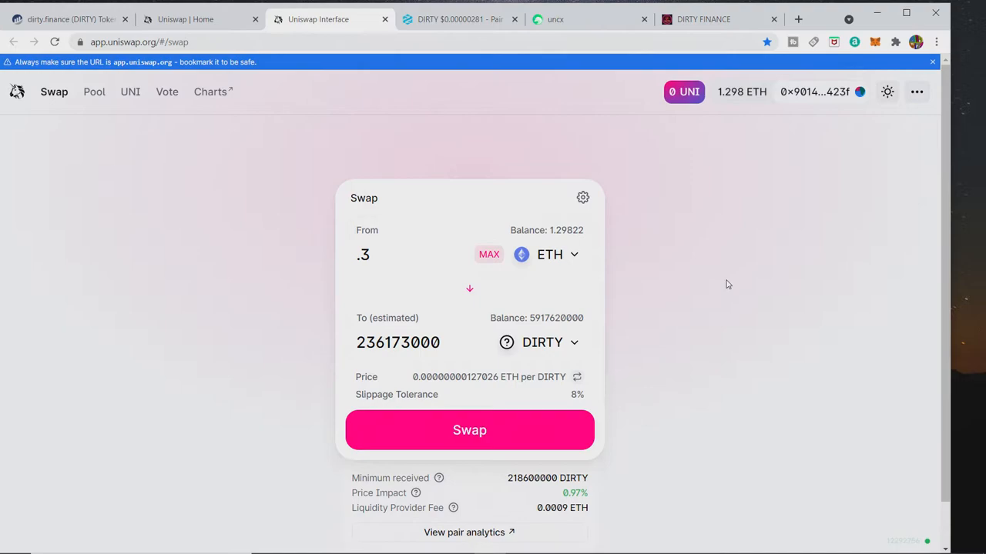
click(488, 254)
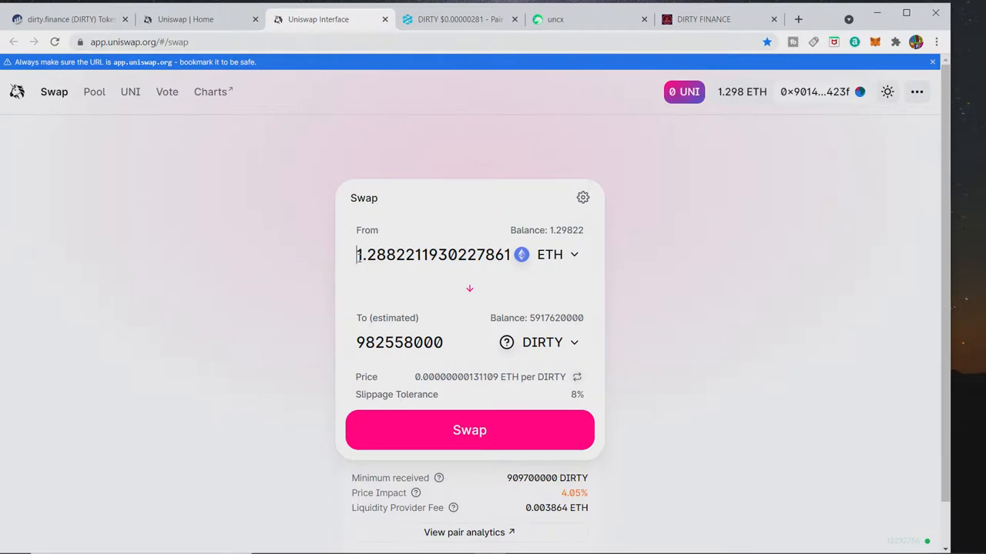
triple_click(431, 255)
text(0.3)
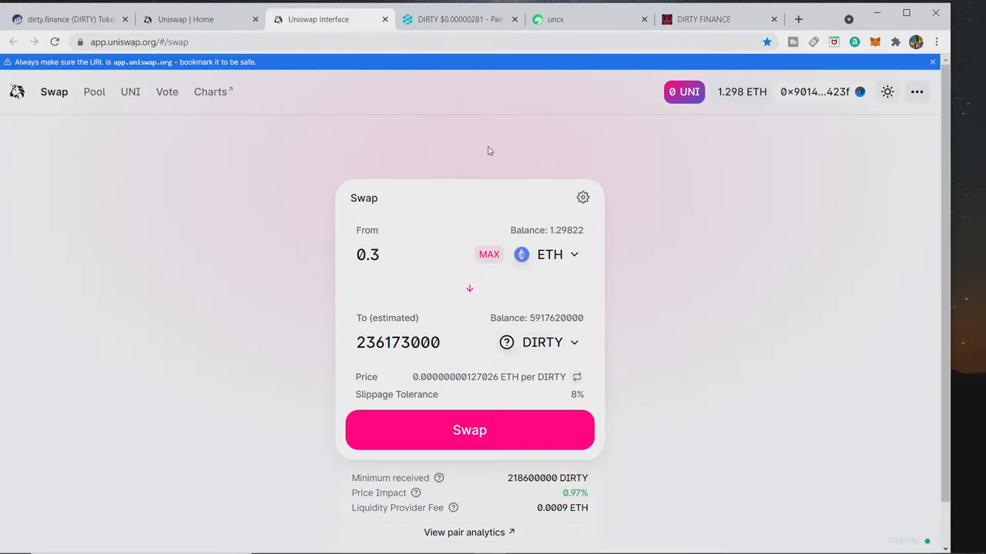
mouse_move(358, 137)
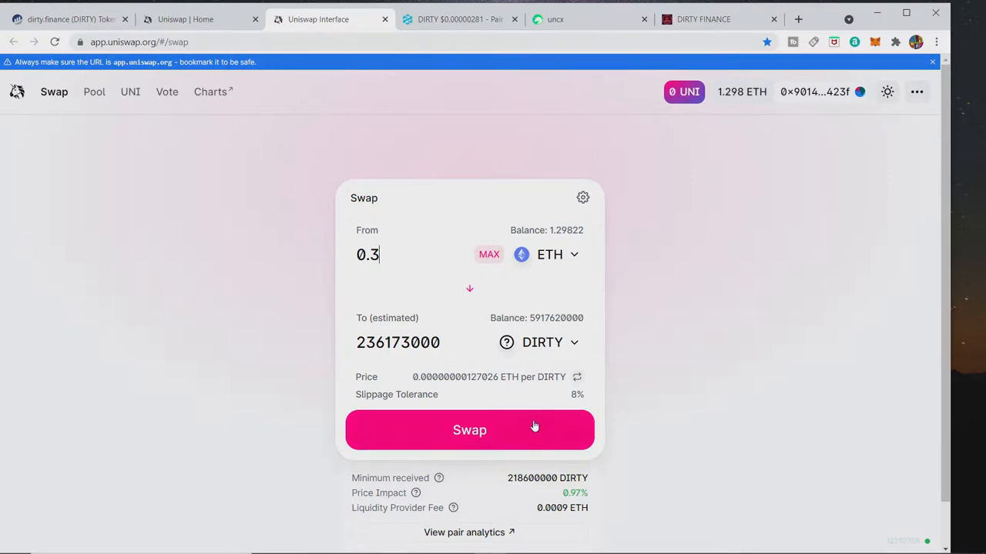
mouse_move(810, 300)
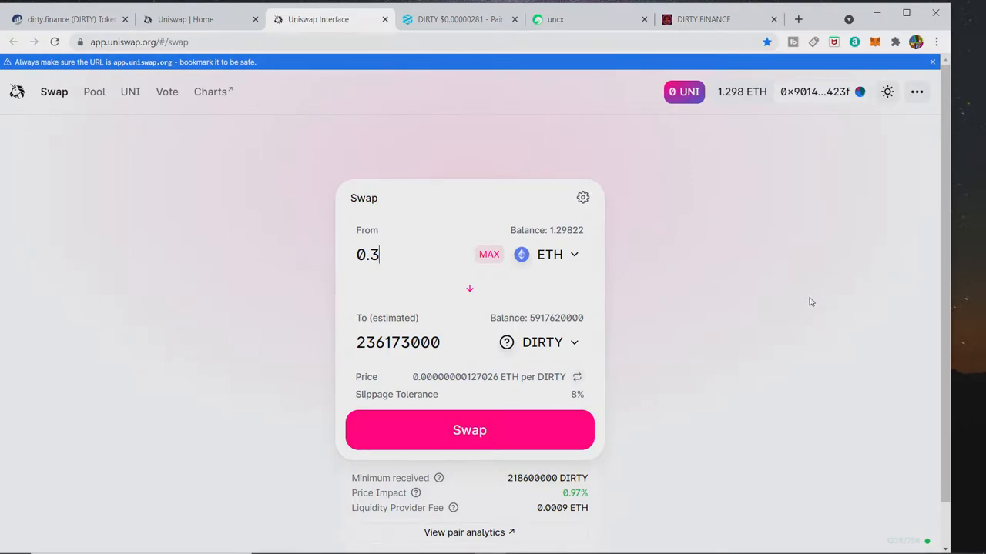
mouse_move(827, 310)
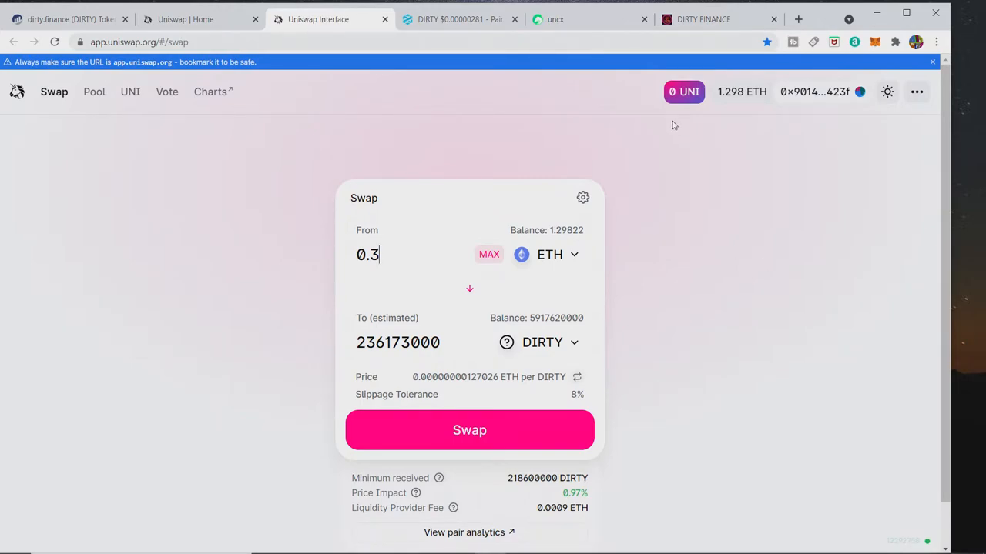
mouse_move(656, 142)
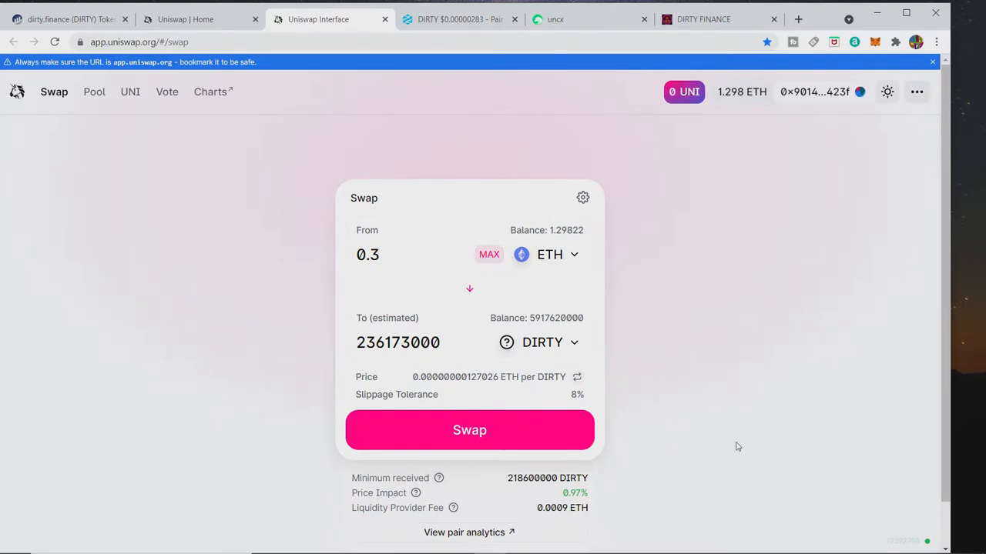
mouse_move(444, 314)
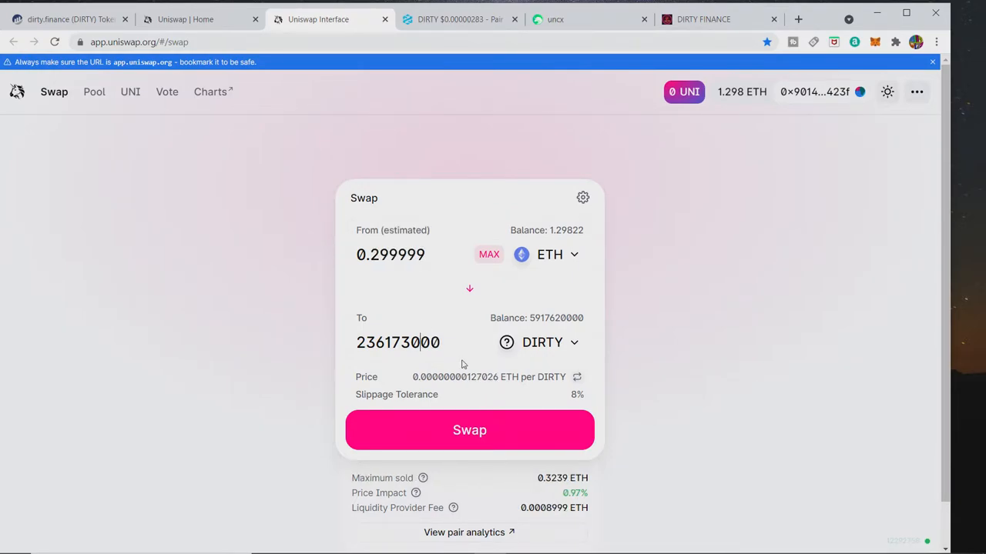
mouse_move(421, 342)
text(0.3)
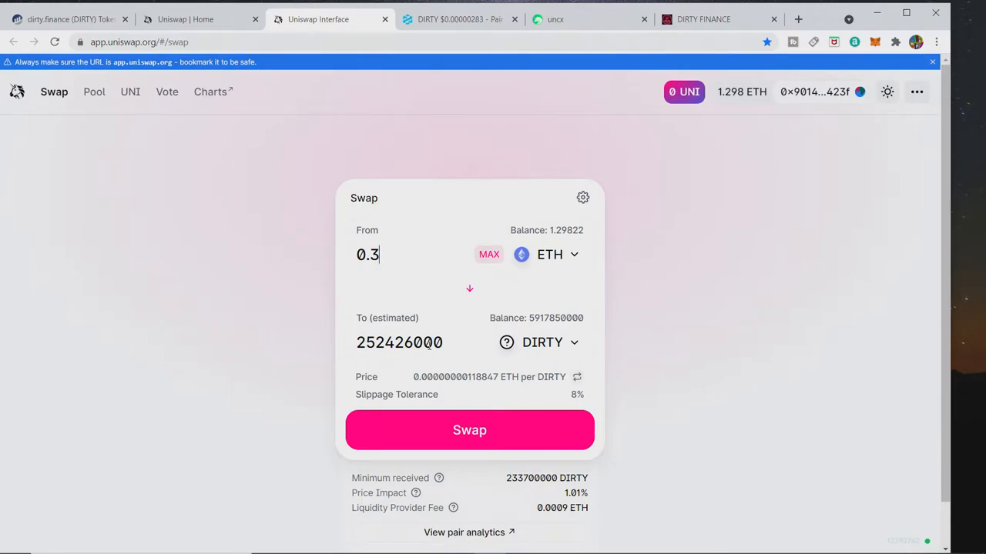
click(399, 342)
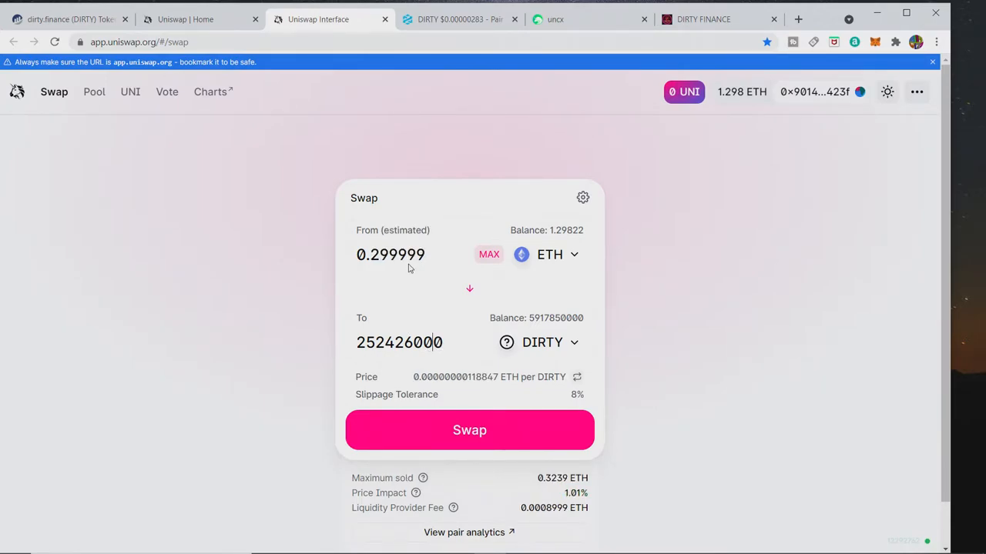
mouse_move(505, 430)
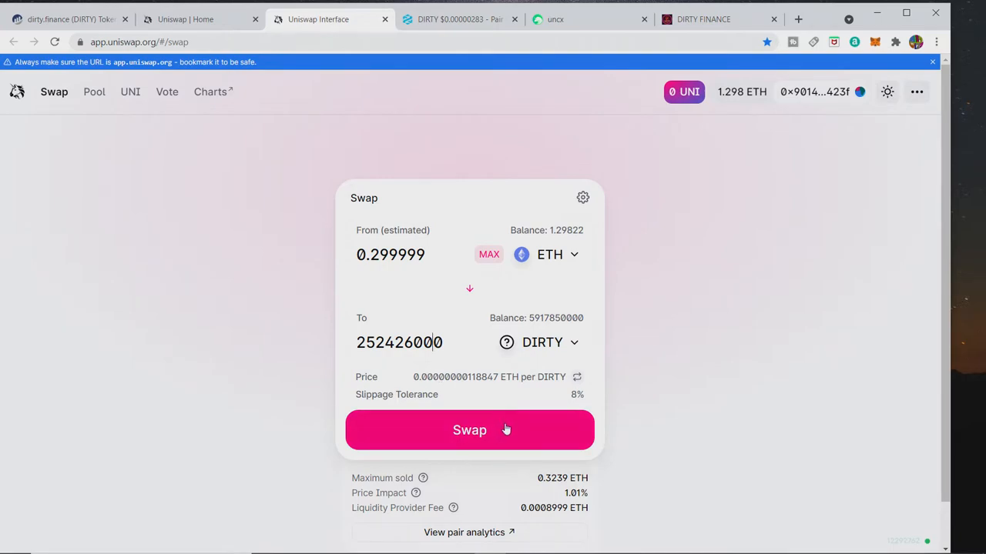
mouse_move(94, 92)
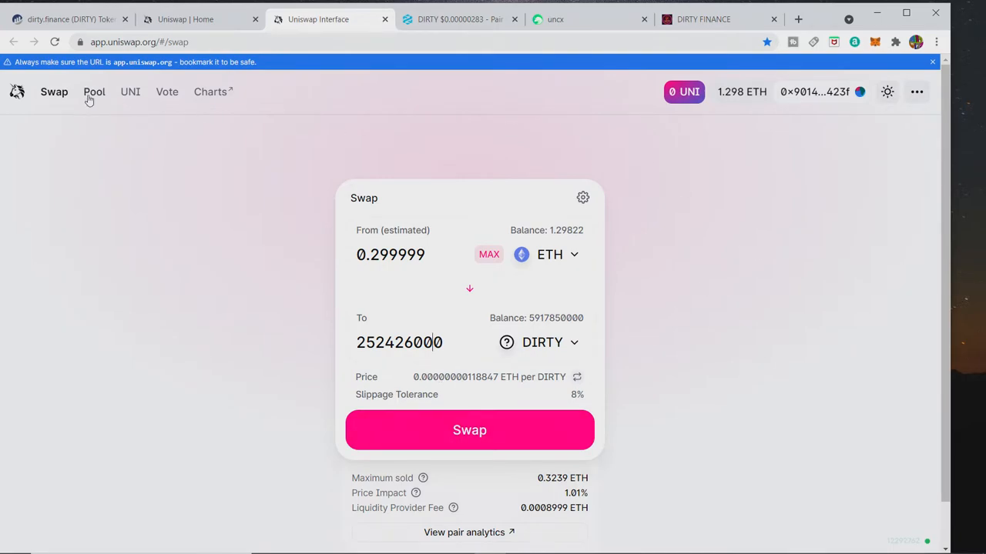
- From the Pool page, start Add Liquidity with ETH and DIRTY as the pair, about 841,075,000 DIRTY per ETH
click(94, 92)
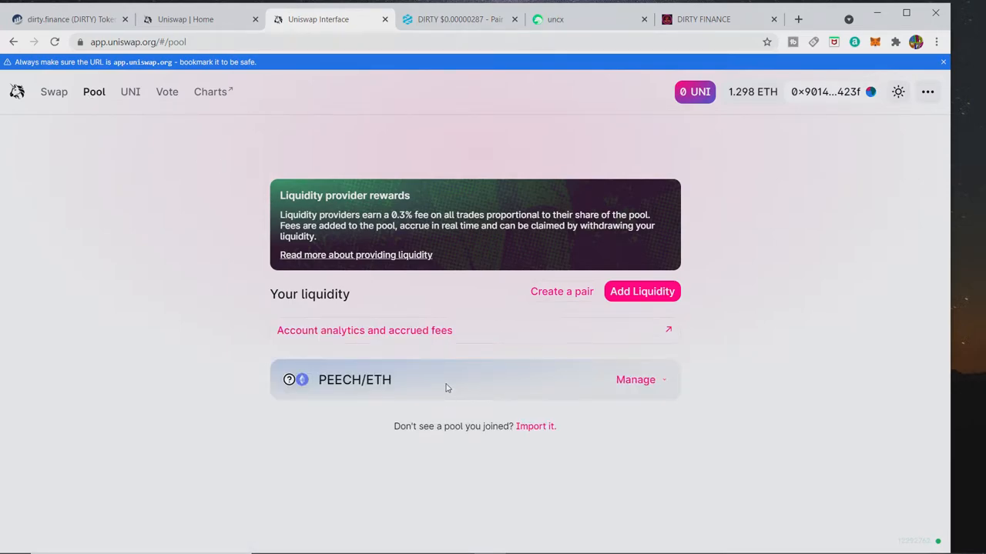
click(641, 291)
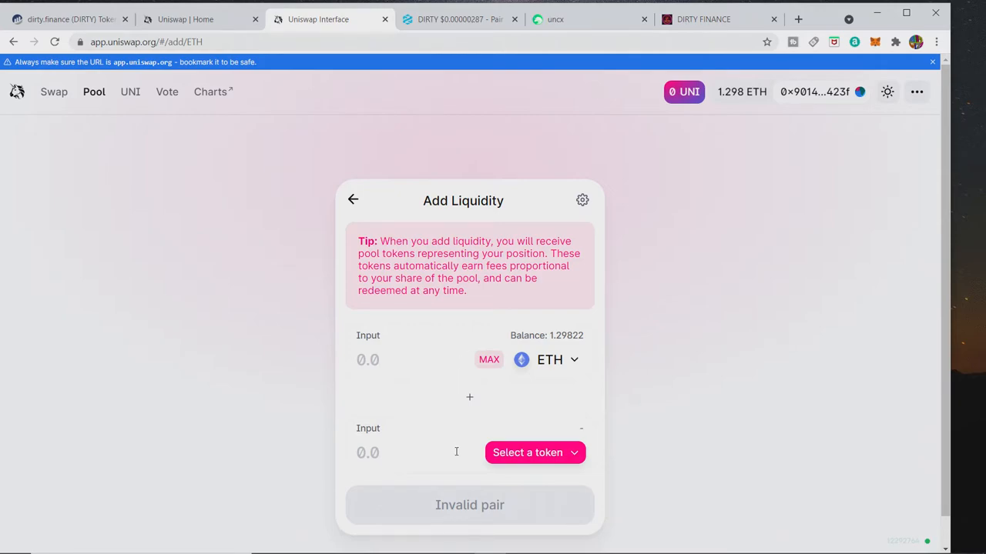
click(534, 452)
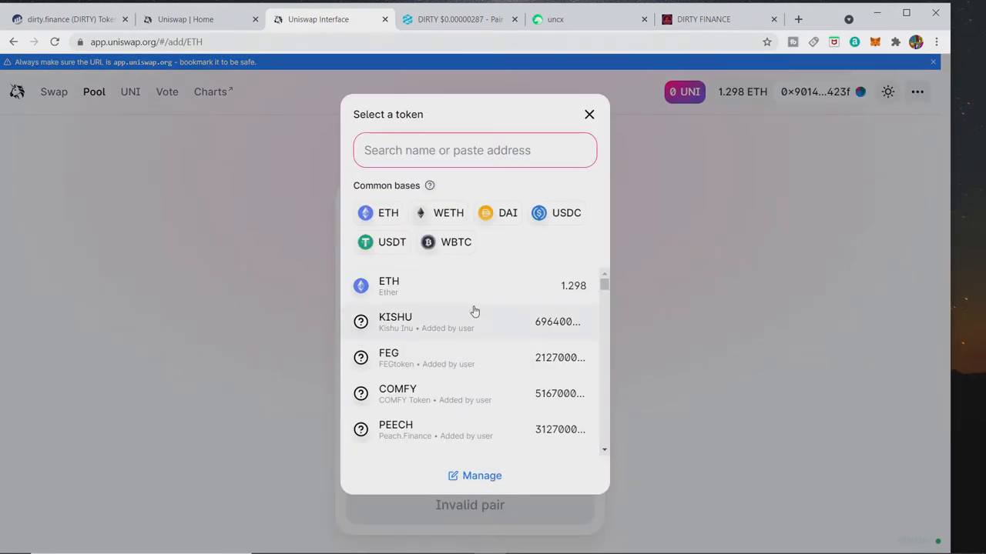
mouse_move(539, 352)
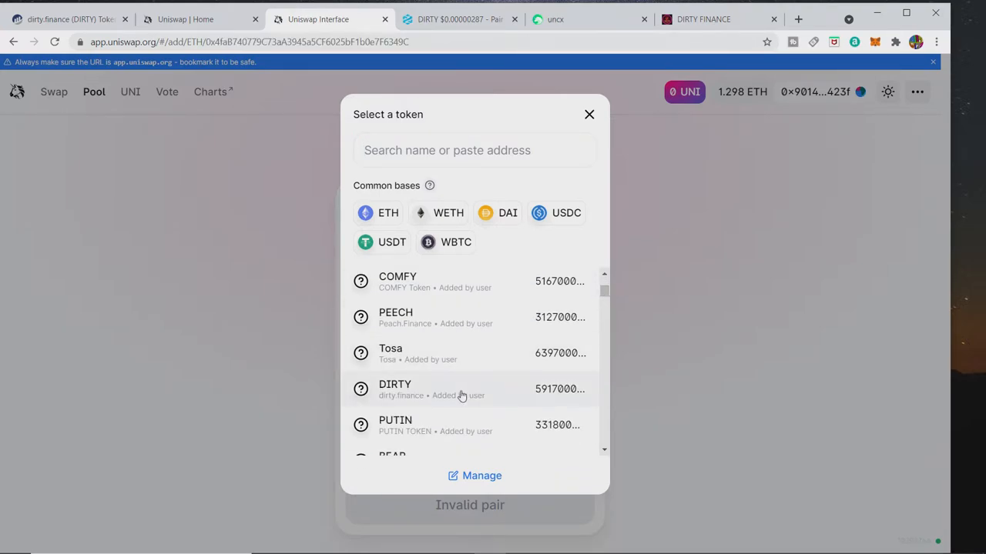
click(394, 388)
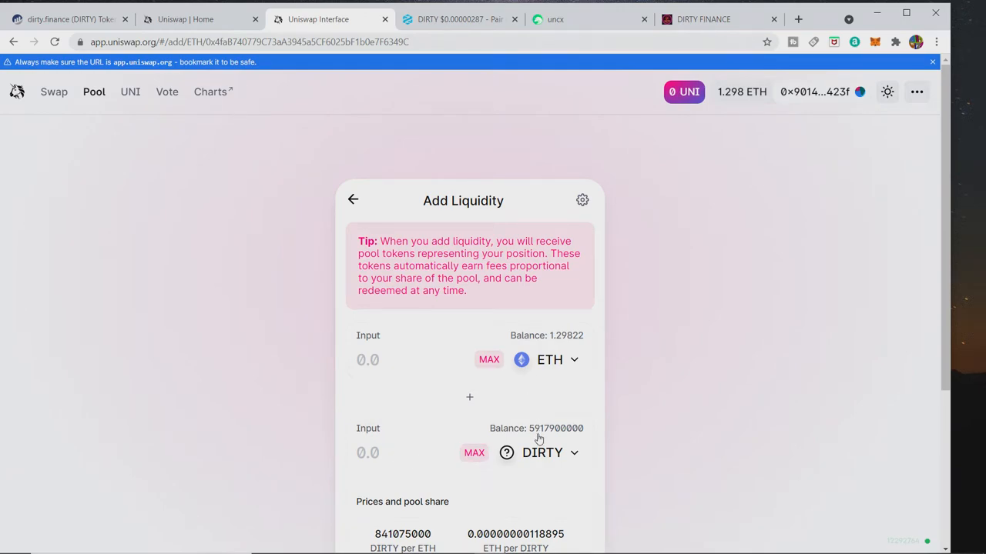
mouse_move(457, 376)
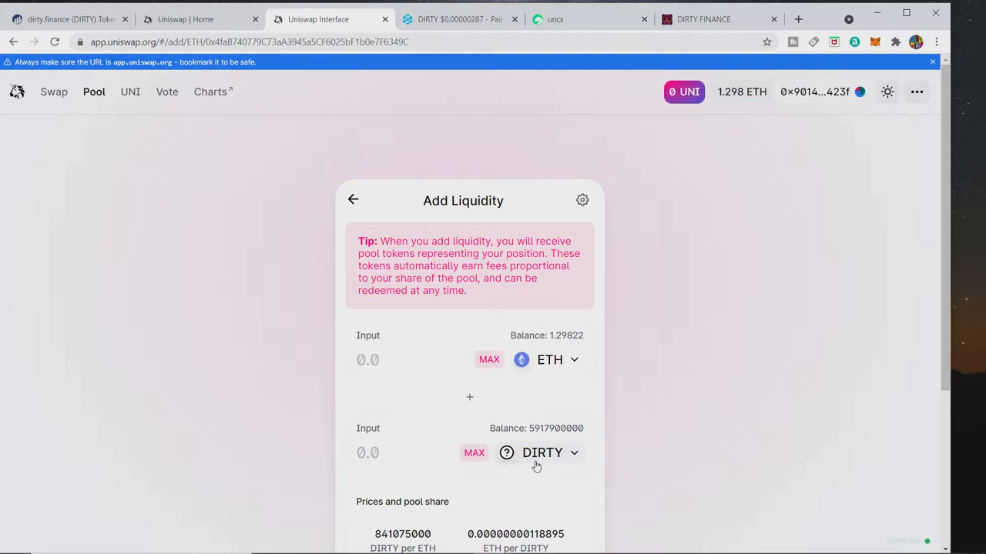
- Enter 1 ETH matched with 829,828,000 DIRTY (3.25% pool share), checking against the UniCrypt listing
scroll(down, 3)
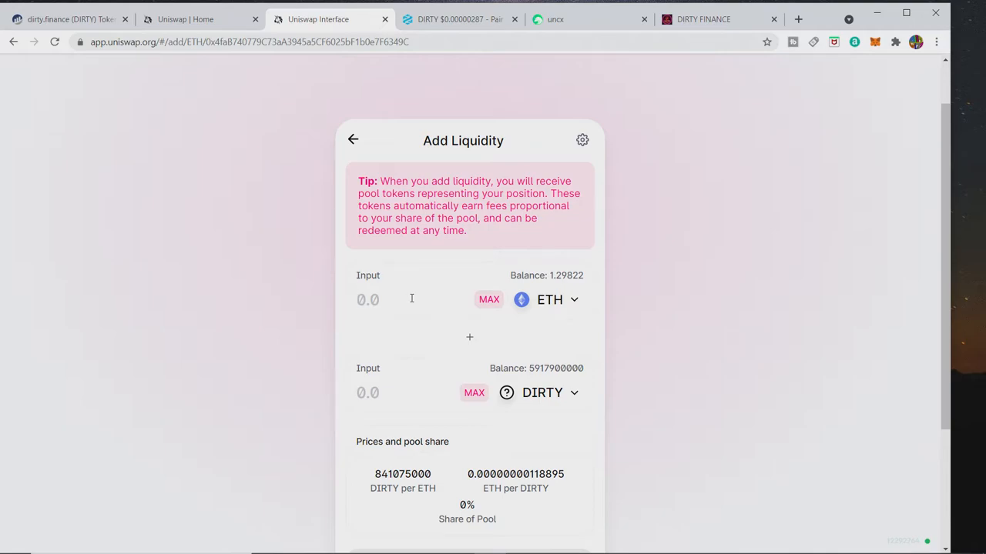
text(1)
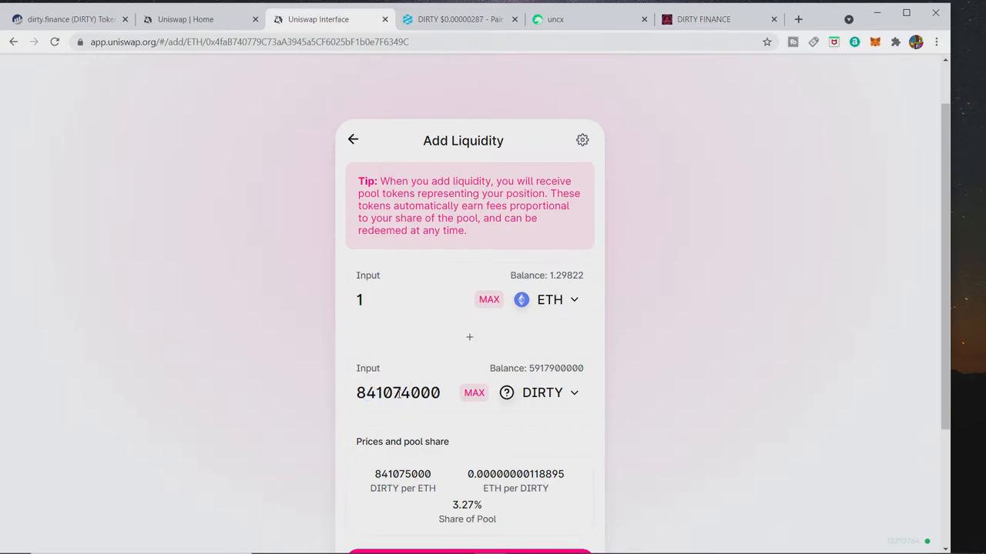
double_click(398, 392)
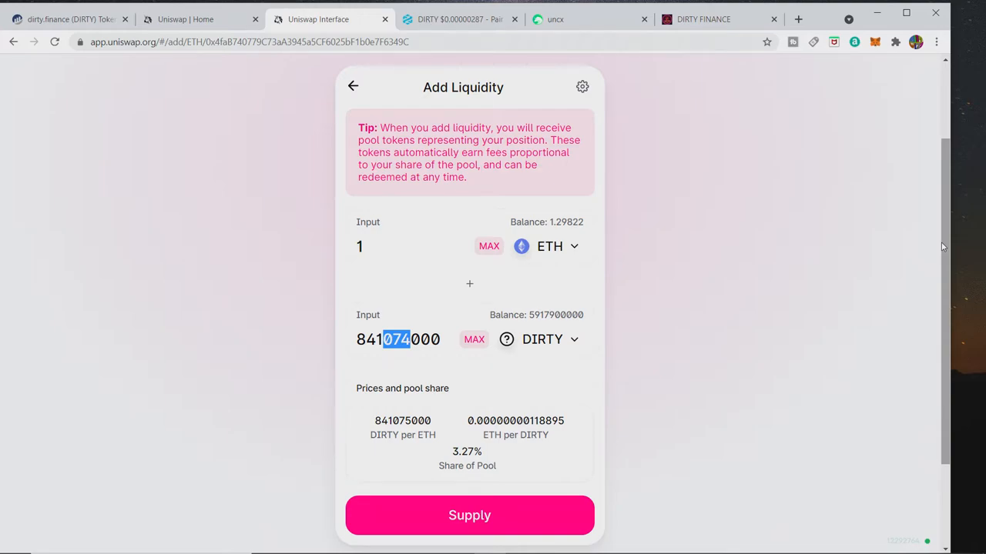
mouse_move(887, 245)
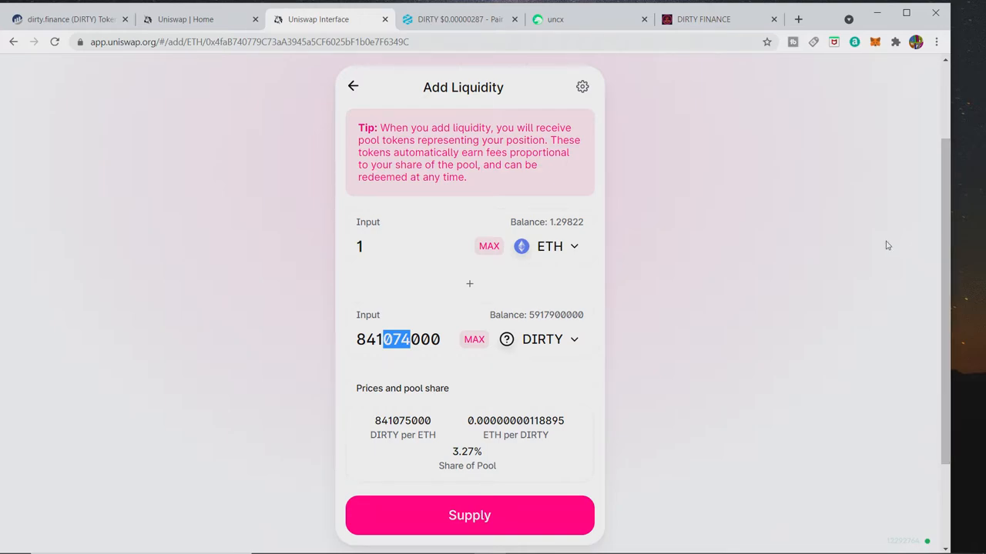
mouse_move(494, 111)
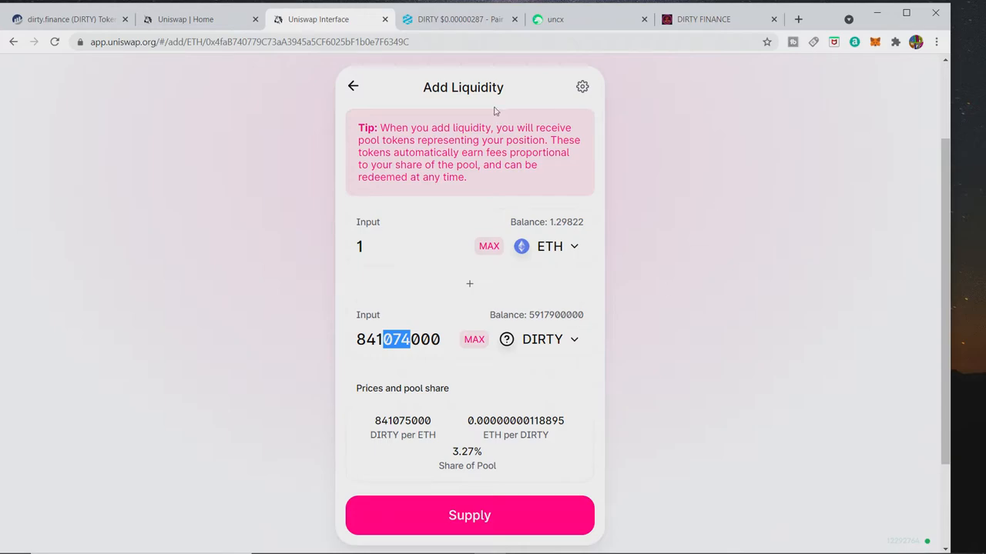
click(555, 18)
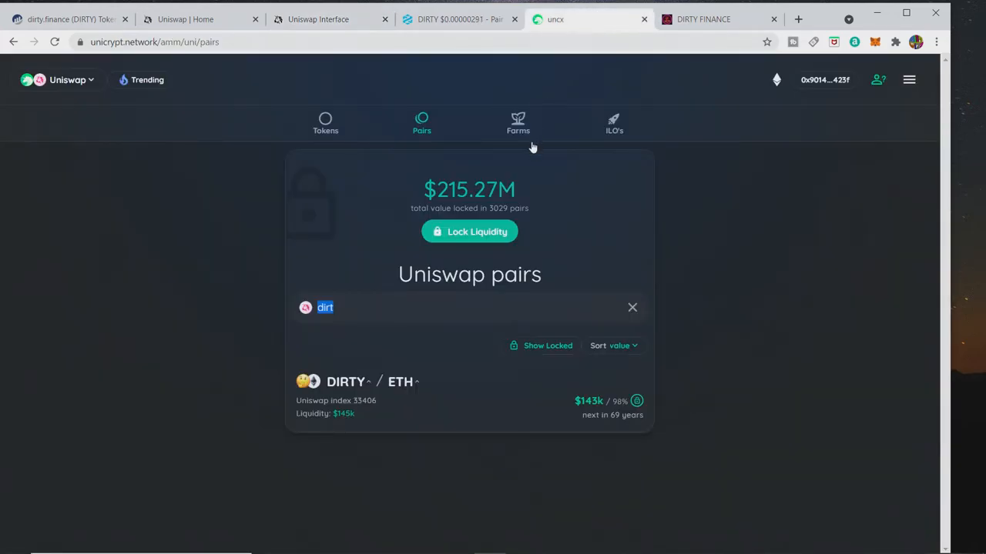
click(318, 18)
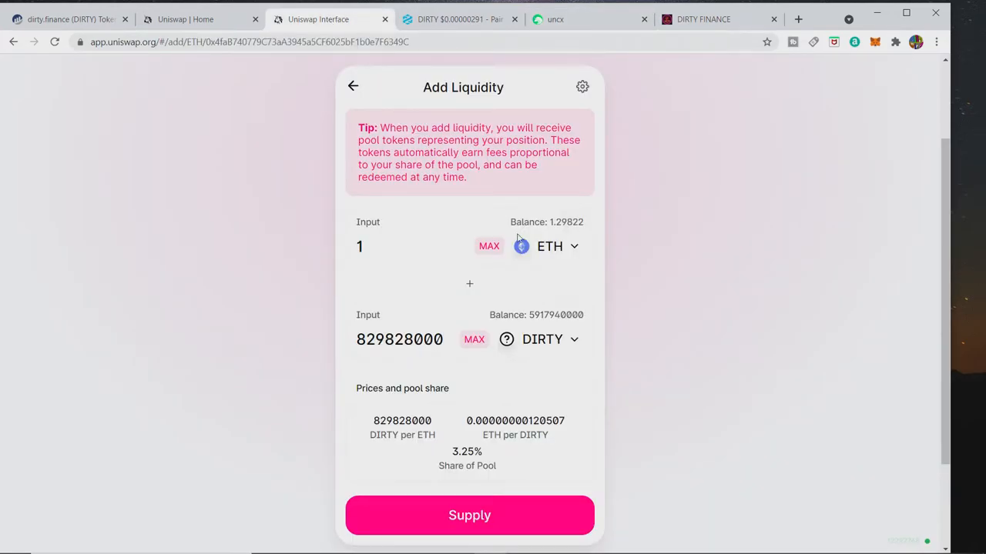
mouse_move(563, 517)
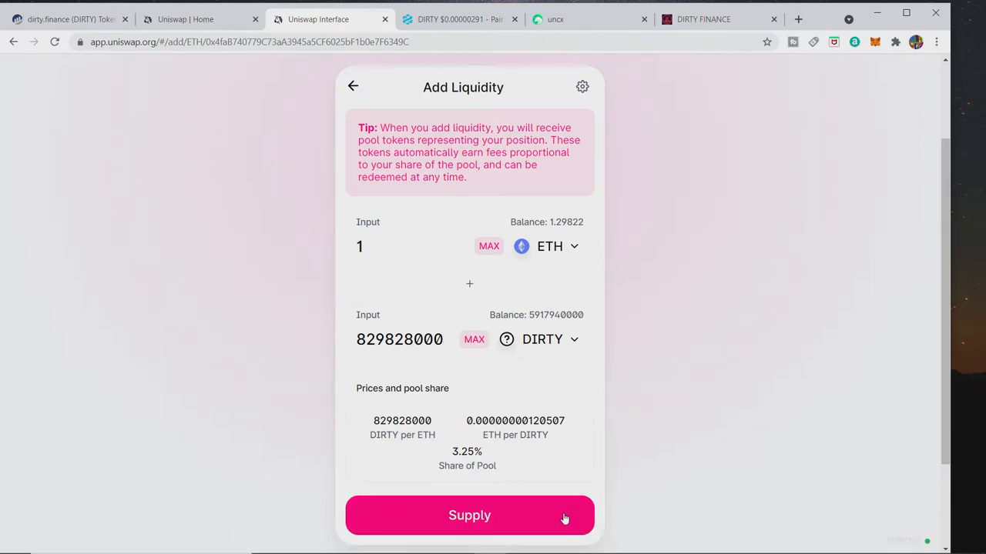
- Supply 1 ETH plus 829,828,000 DIRTY to the pool and confirm the deposit in MetaMask
click(468, 514)
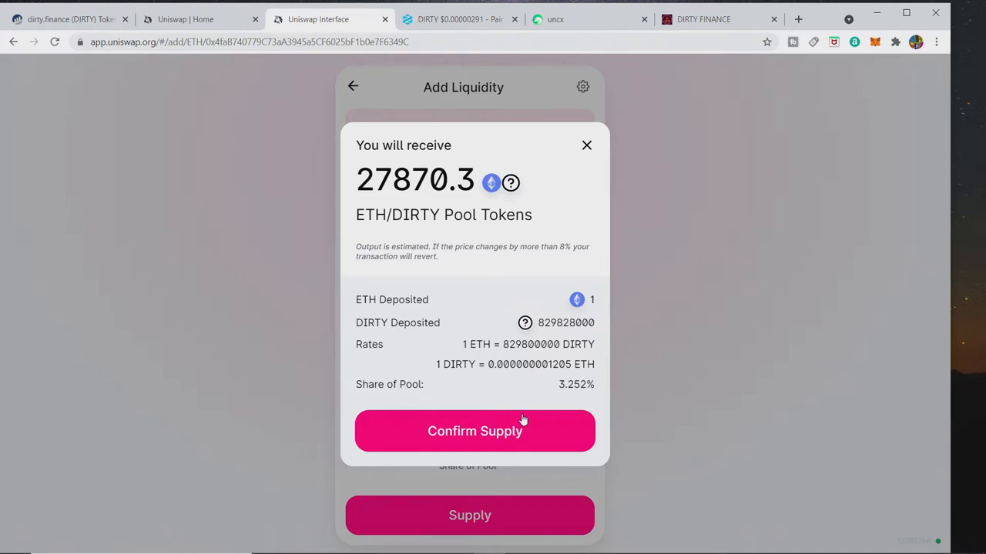
click(474, 431)
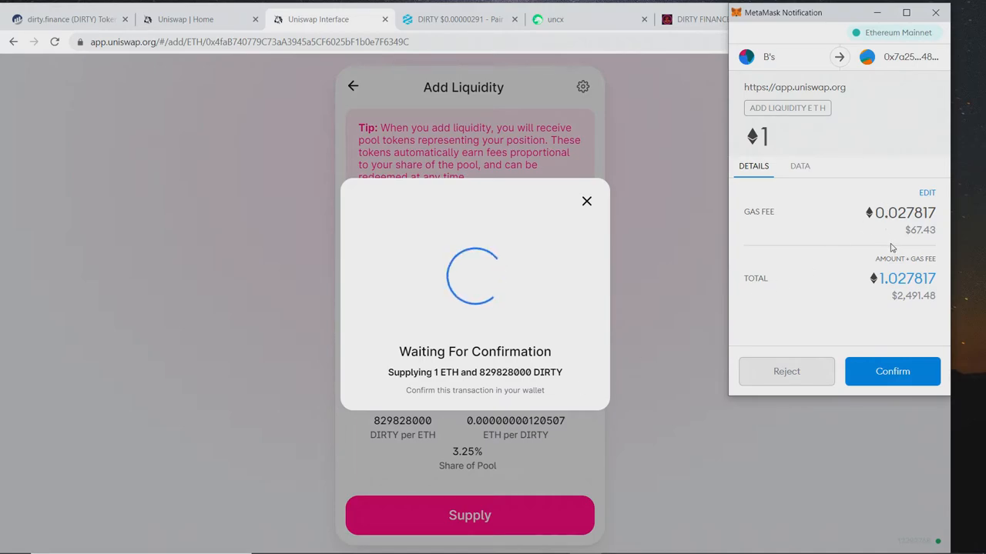
mouse_move(927, 202)
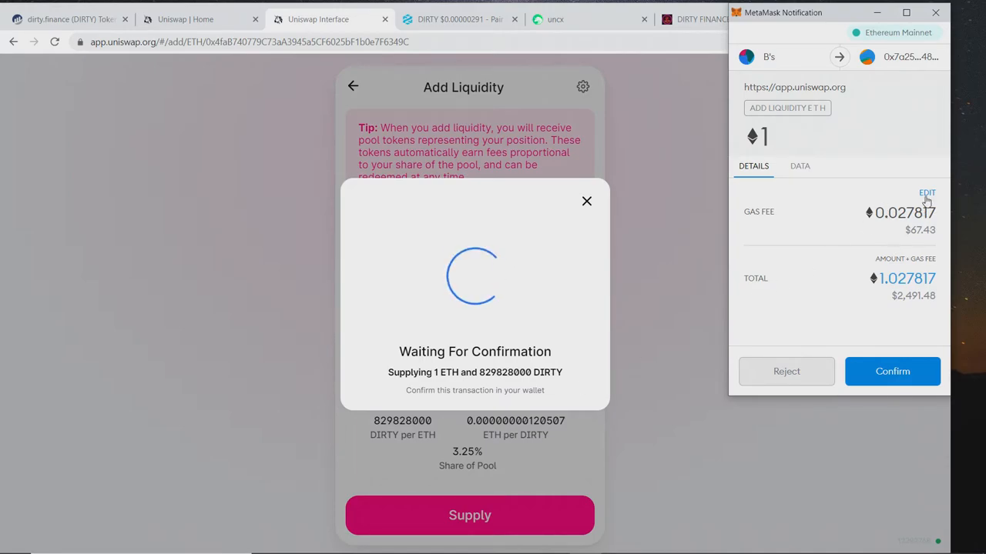
click(928, 192)
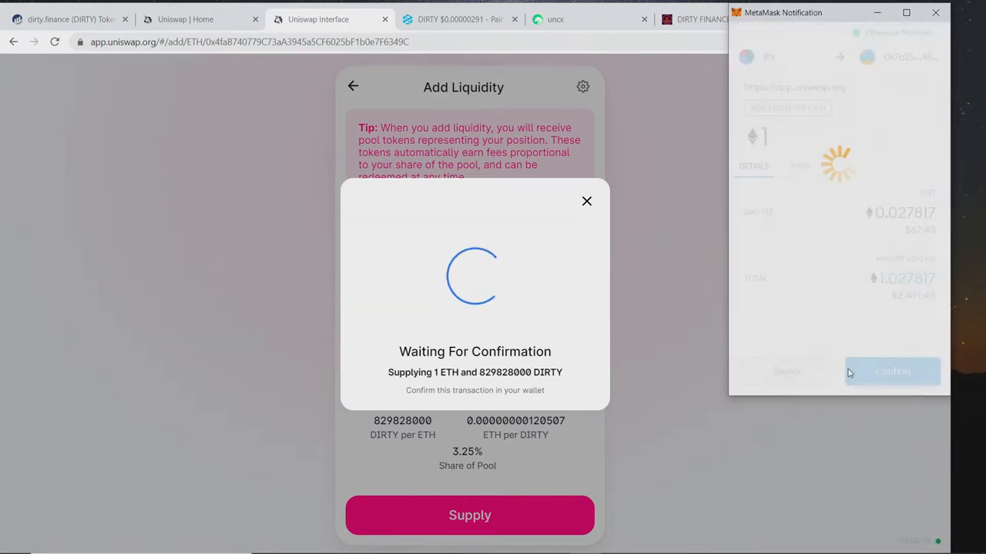
click(892, 371)
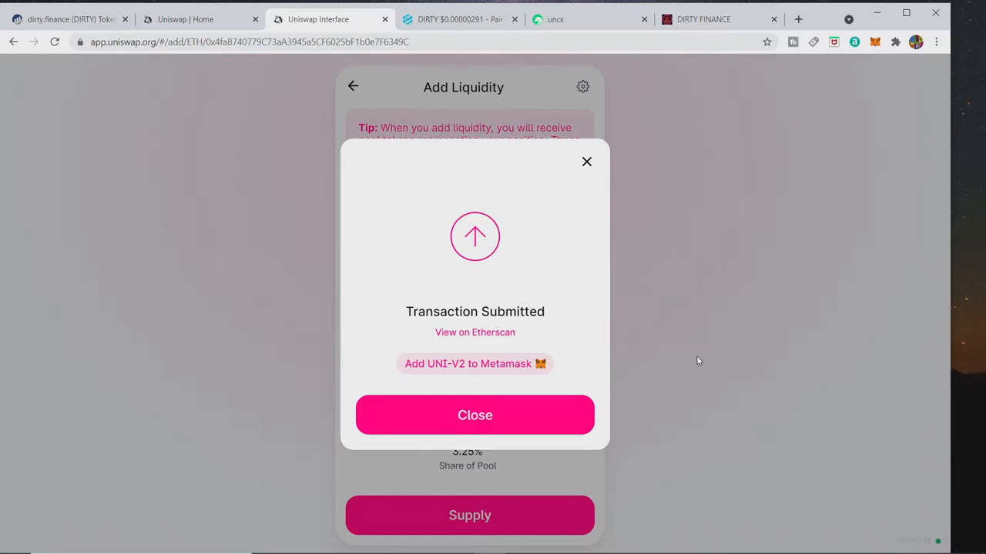
mouse_move(472, 363)
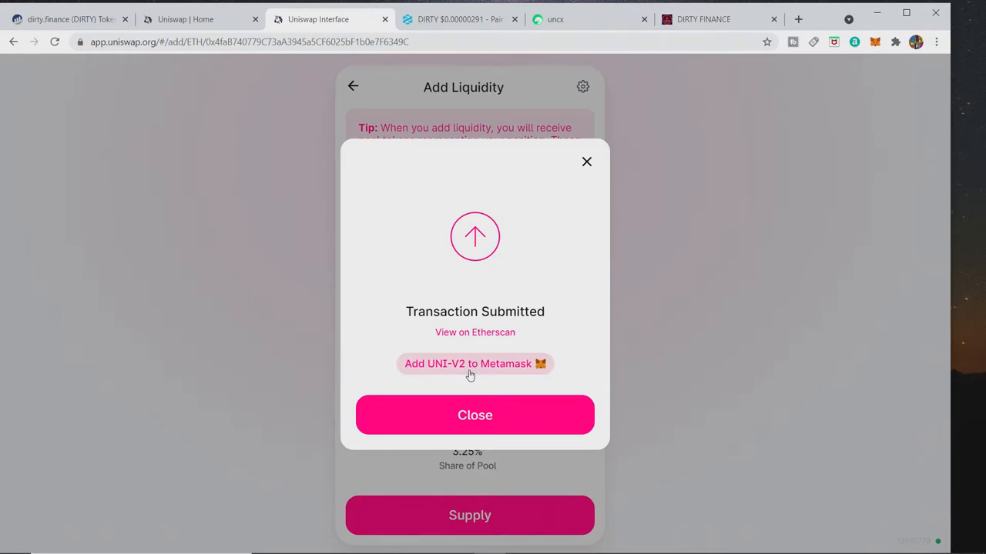
- Add the UNI-V2 pool token to MetaMask from the Transaction Submitted dialog and approve it
click(474, 363)
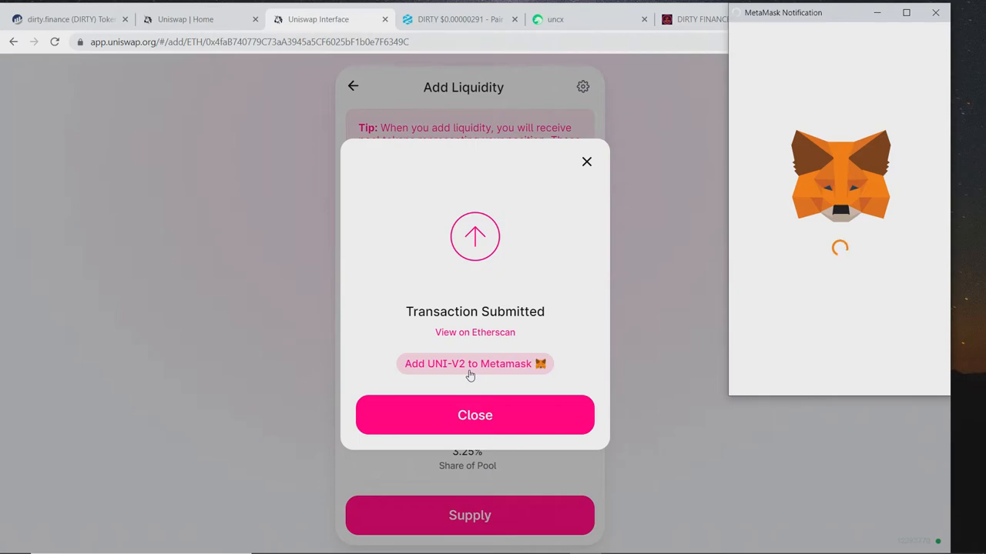
click(474, 363)
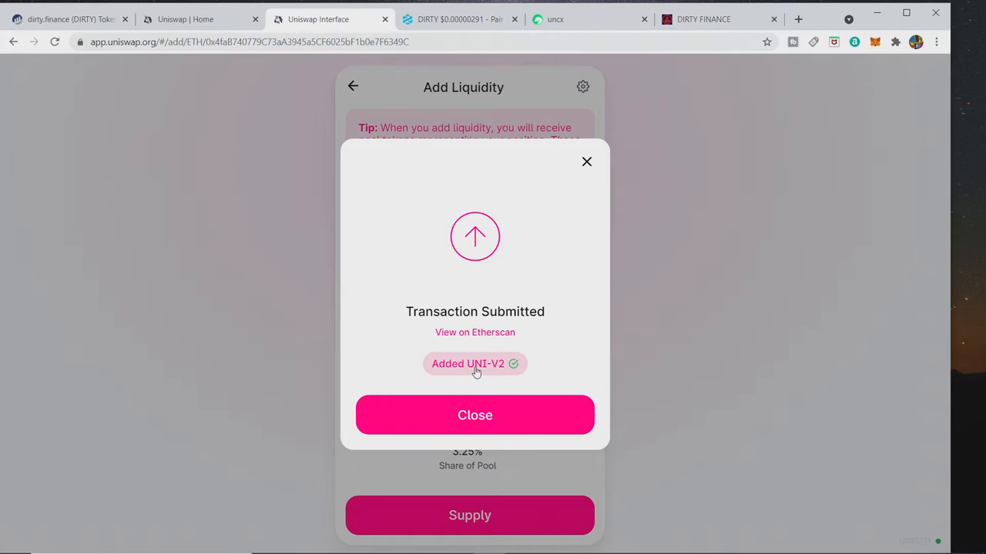
mouse_move(624, 303)
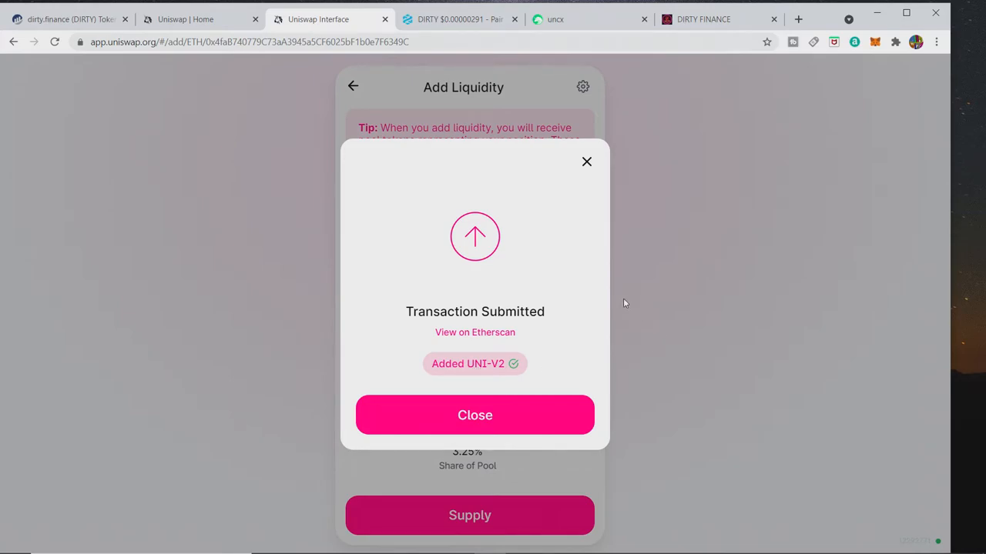
mouse_move(715, 80)
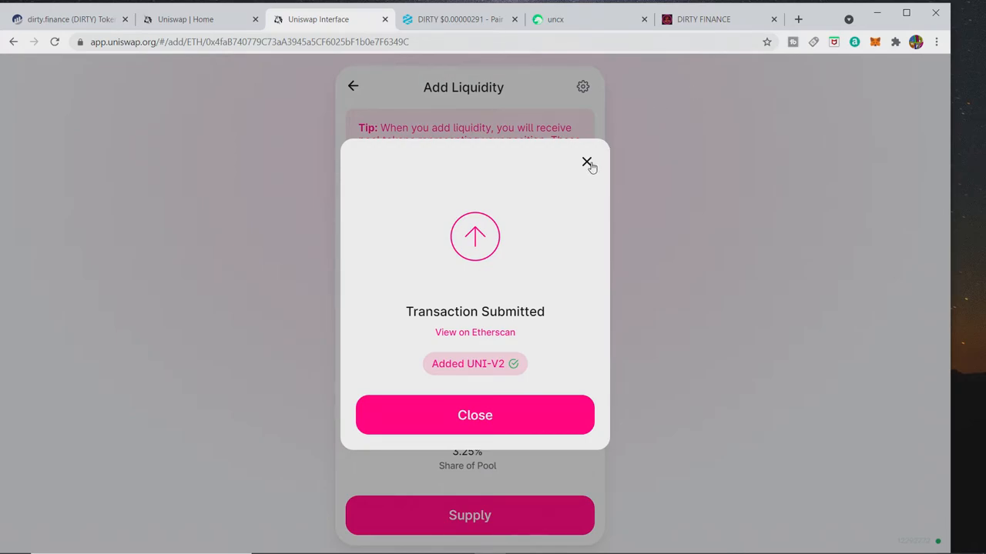
- Dismiss the Transaction Submitted notice, leaving an empty Add Liquidity form with about 0.2714 ETH balance
click(589, 163)
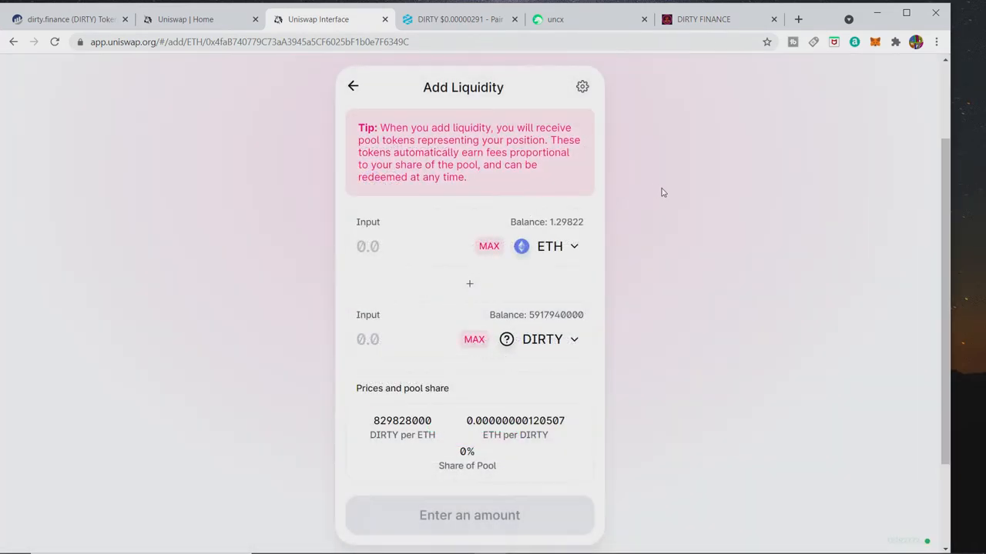
mouse_move(723, 210)
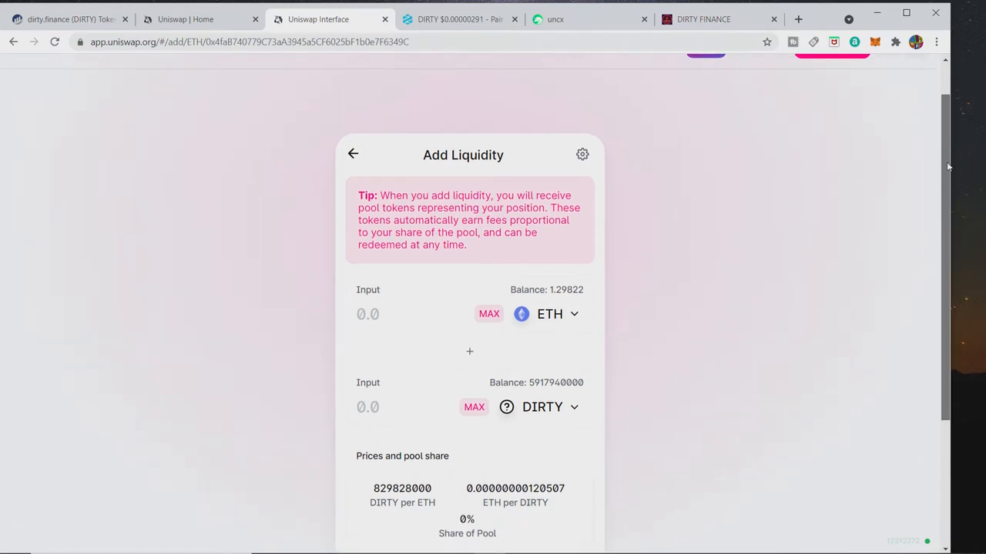
scroll(up, 3)
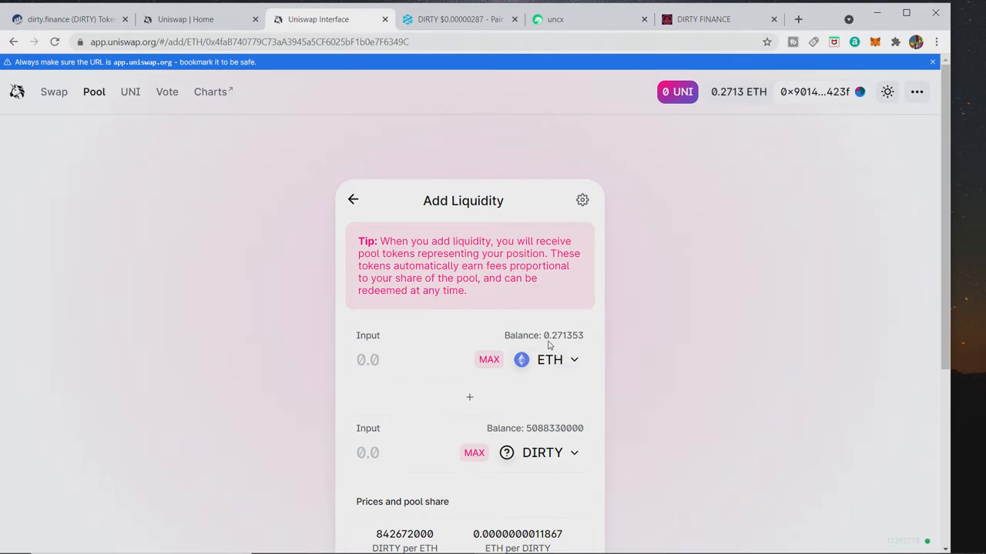
mouse_move(539, 438)
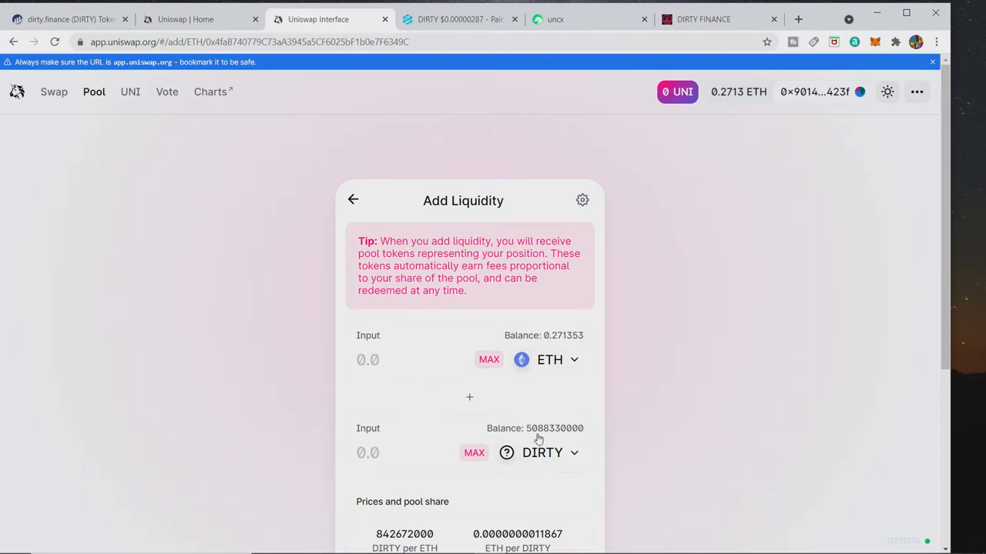
mouse_move(856, 60)
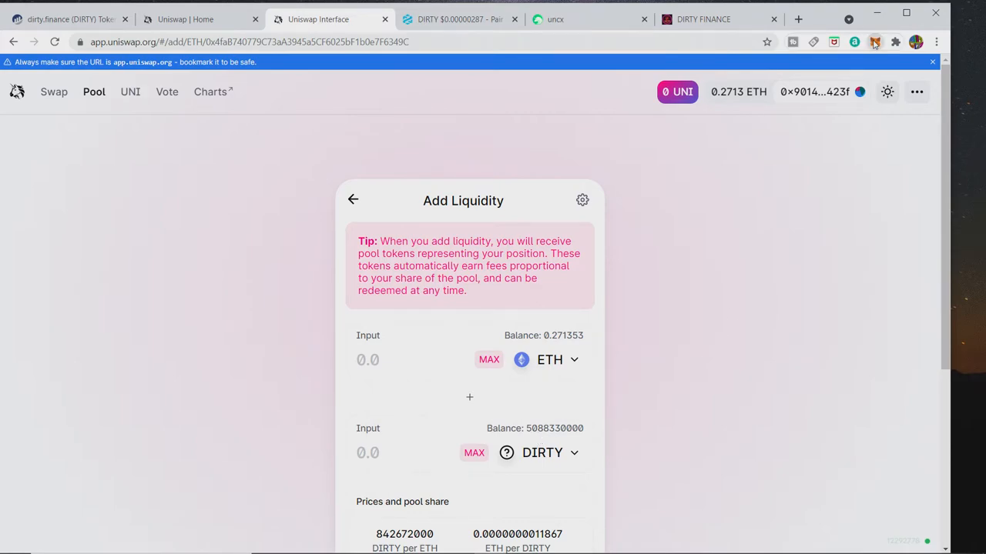
click(875, 41)
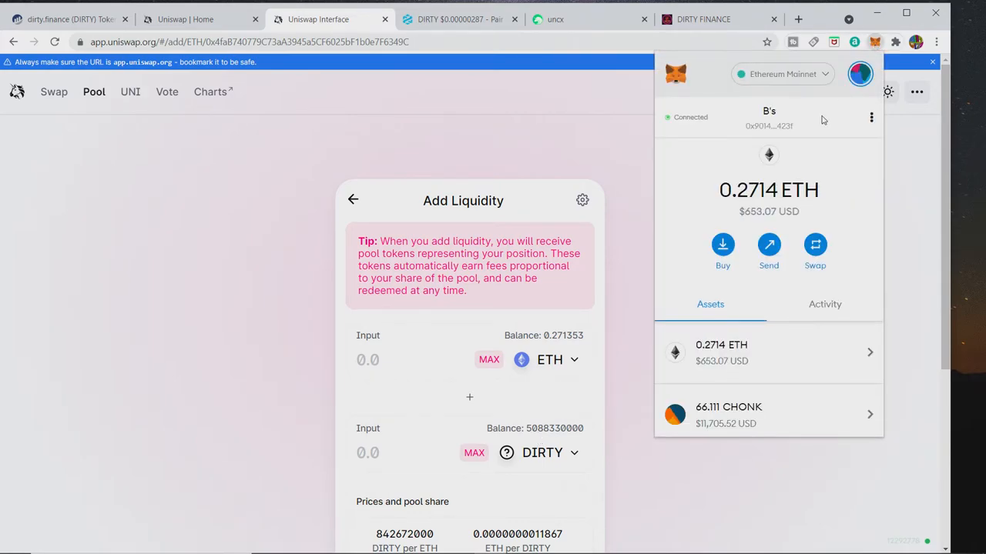
click(872, 117)
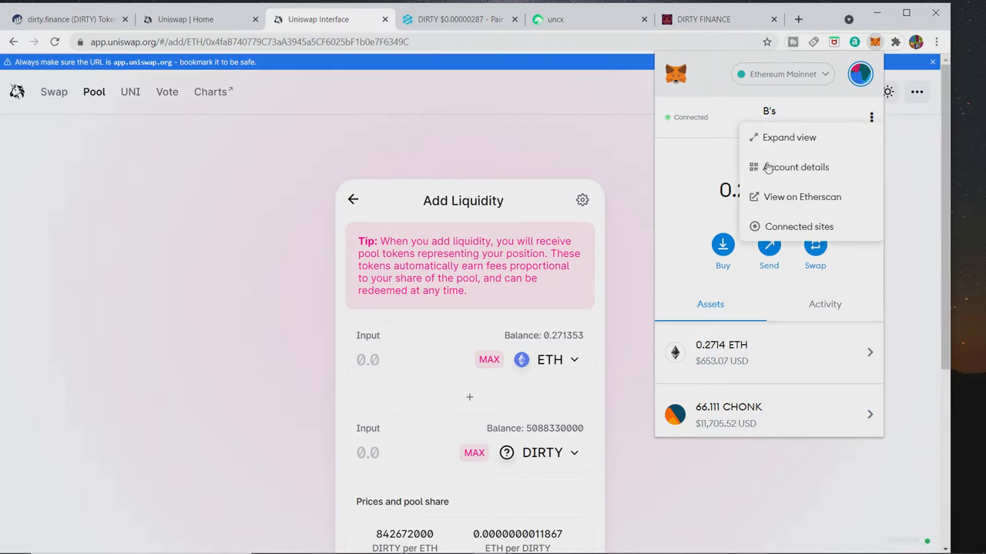
click(789, 137)
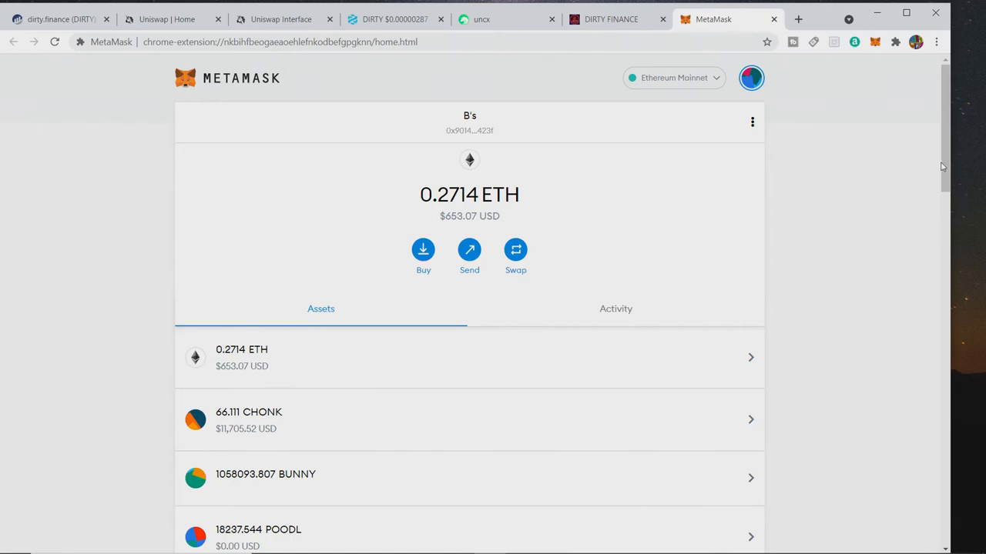
scroll(down, 3)
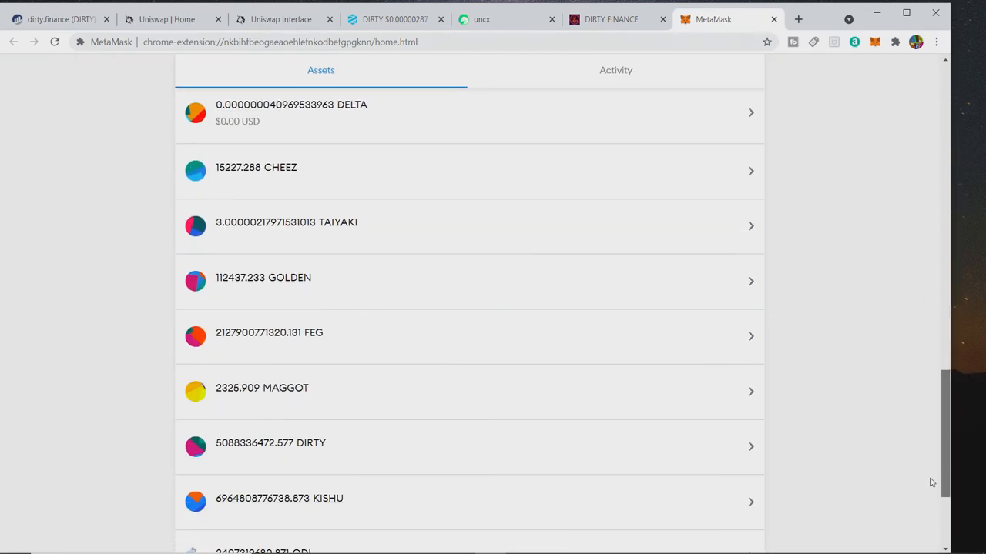
scroll(down, 3)
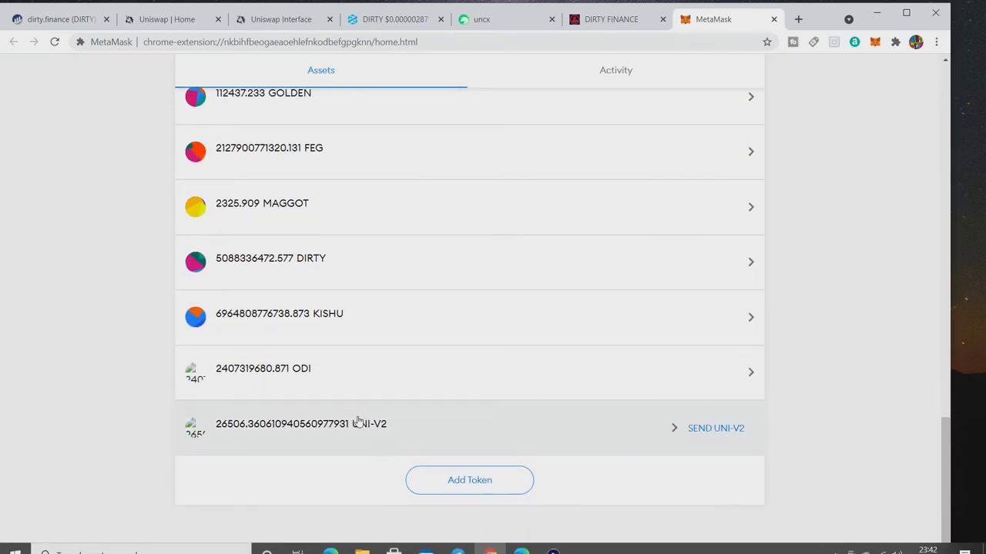
mouse_move(782, 410)
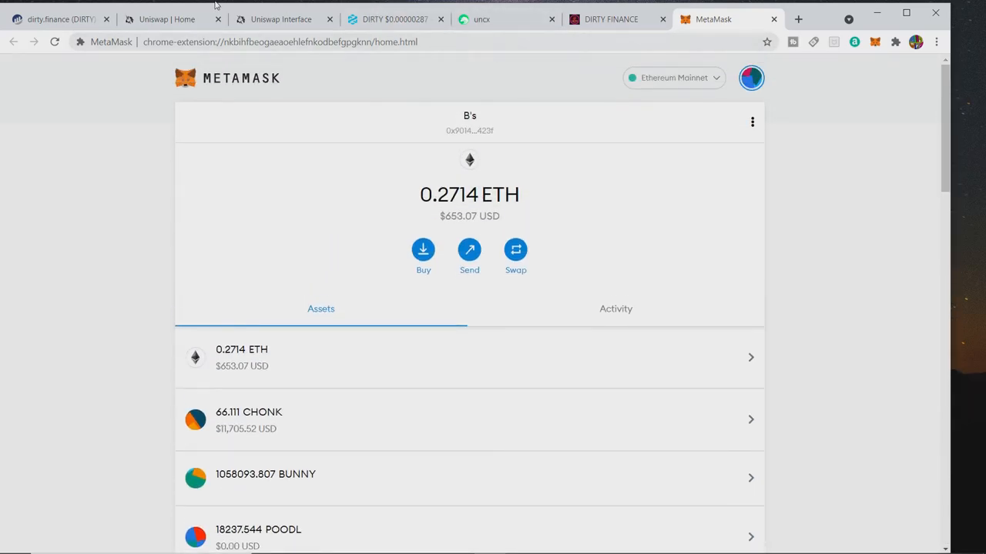
- Expand the DIRTY/ETH position showing 26,500 pool tokens, 795,943,000 DIRTY, 0.944547 ETH and 3.10% share
click(166, 19)
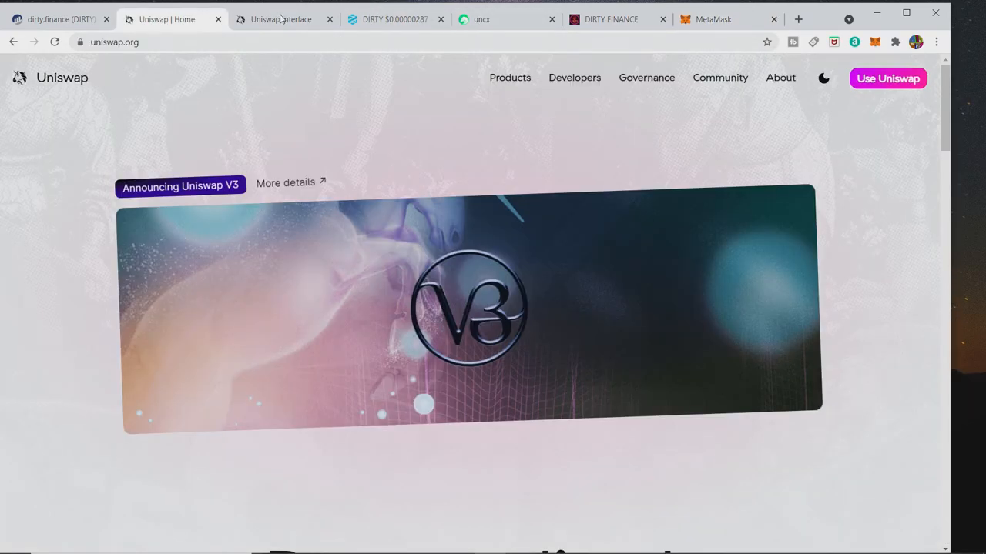
click(280, 18)
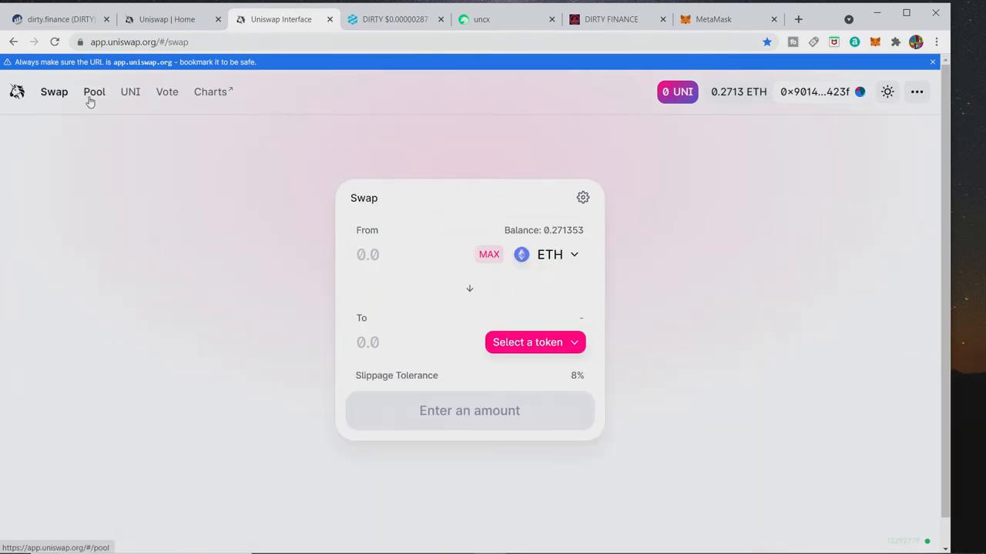
click(94, 92)
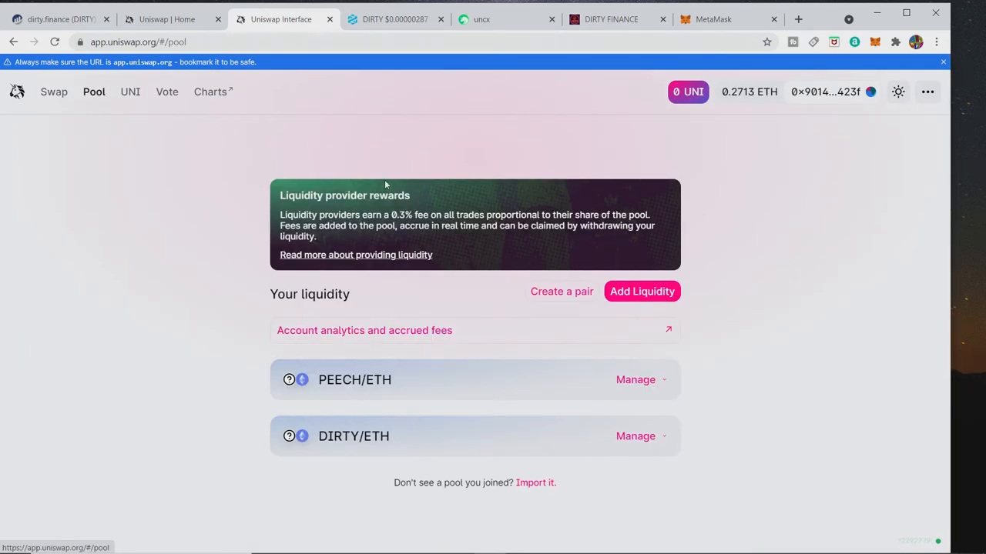
mouse_move(653, 438)
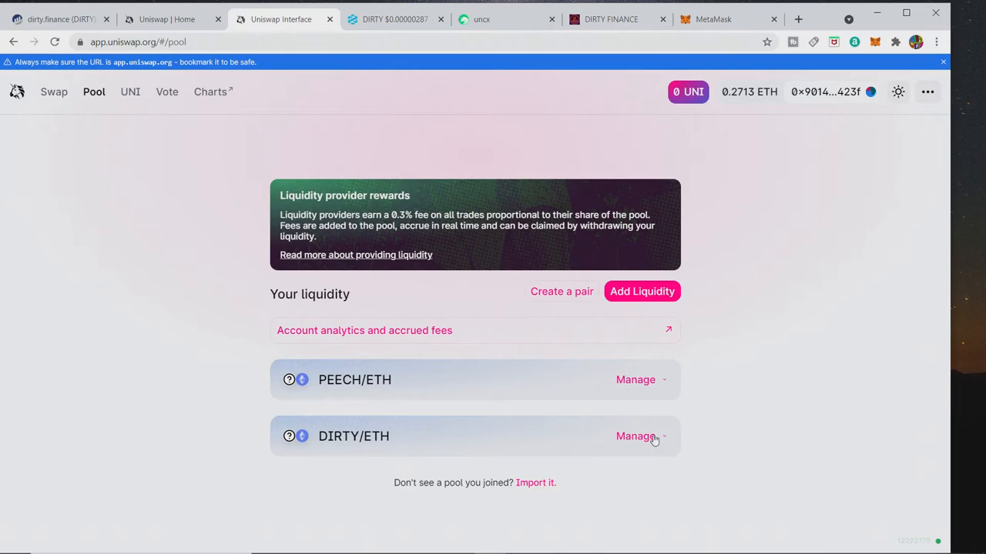
click(635, 438)
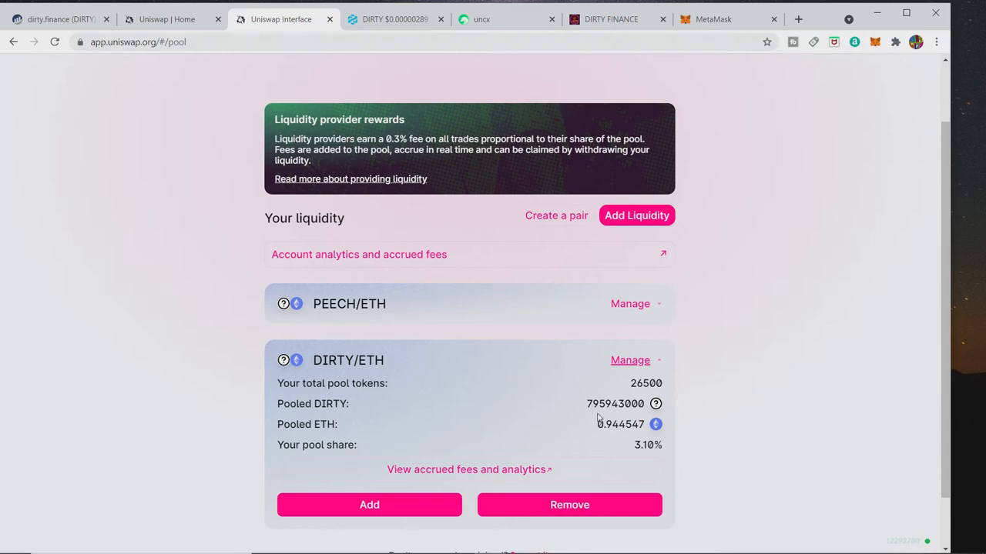
mouse_move(608, 415)
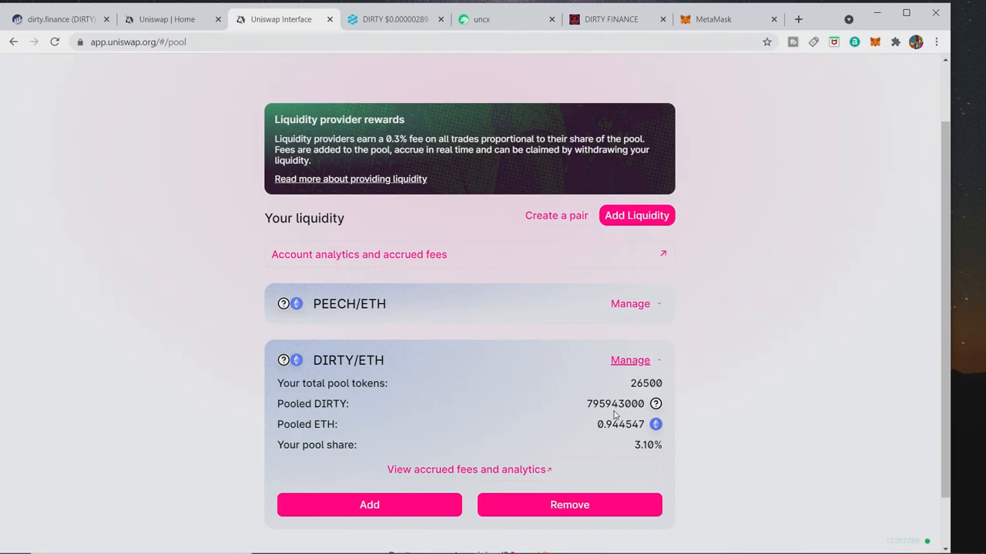
mouse_move(610, 410)
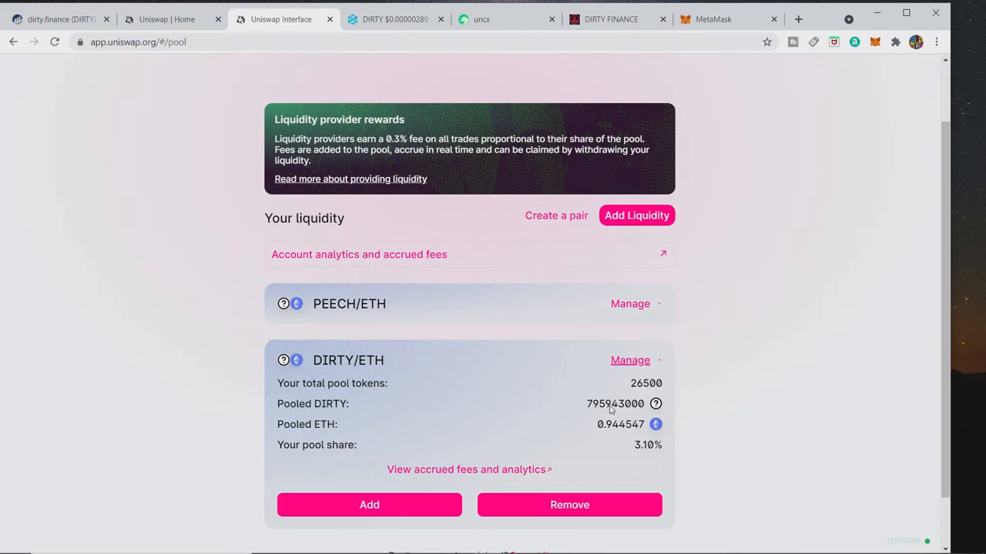
mouse_move(613, 410)
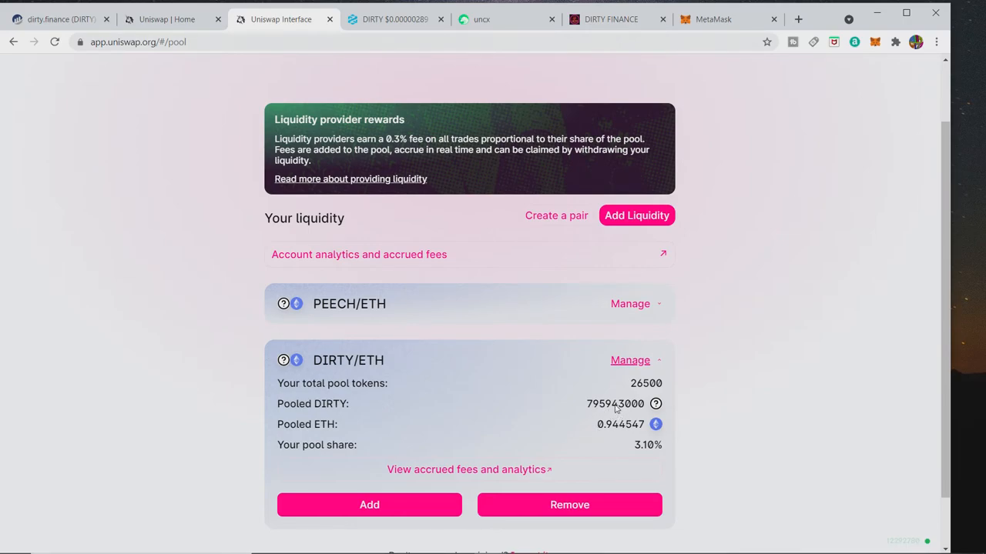
mouse_move(613, 430)
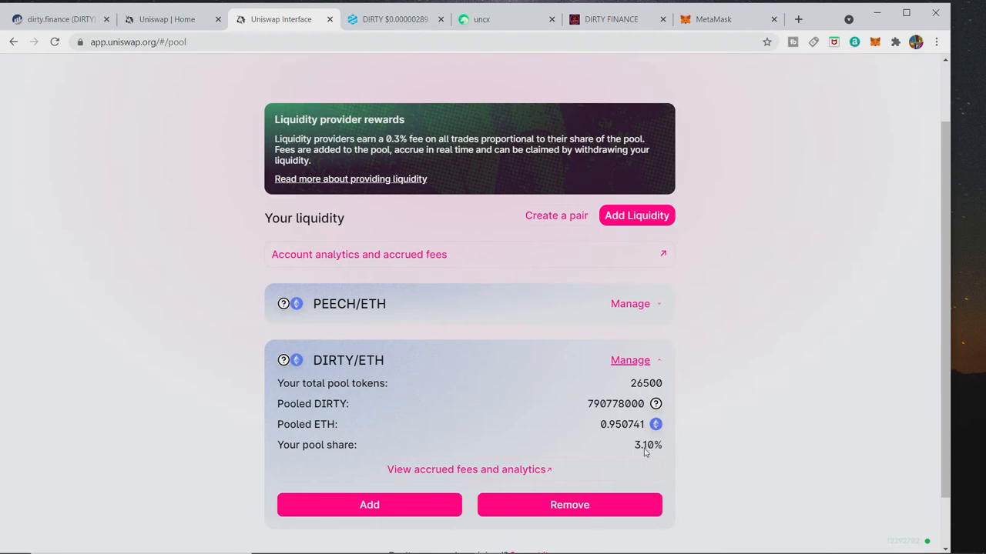
mouse_move(588, 422)
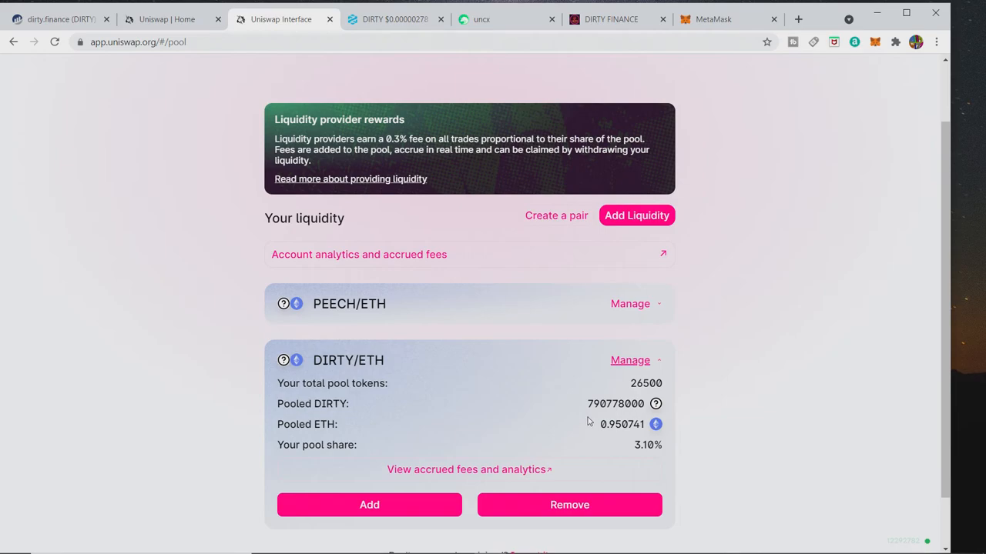
mouse_move(558, 427)
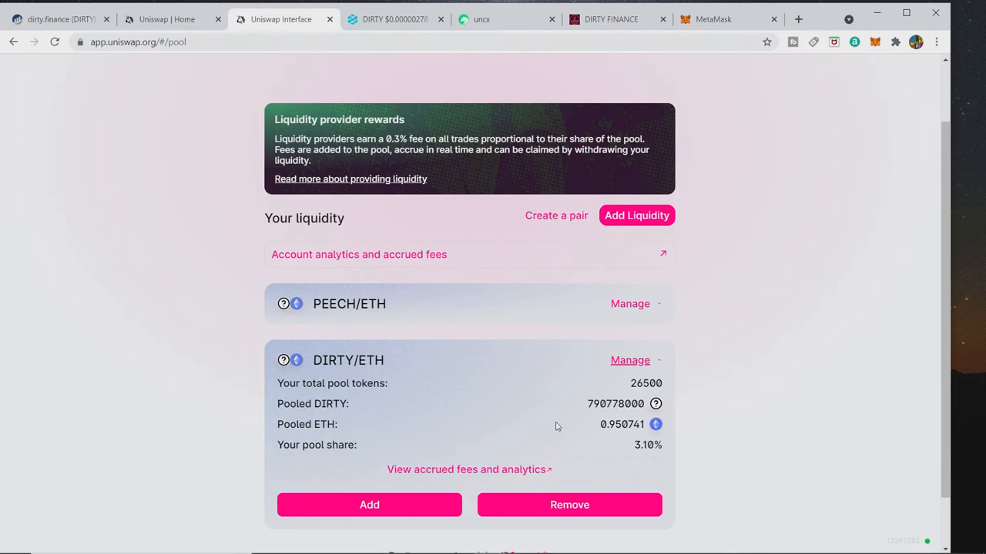
- Launch the account's accrued fees and analytics page on info.uniswap.org in a new tab
click(357, 254)
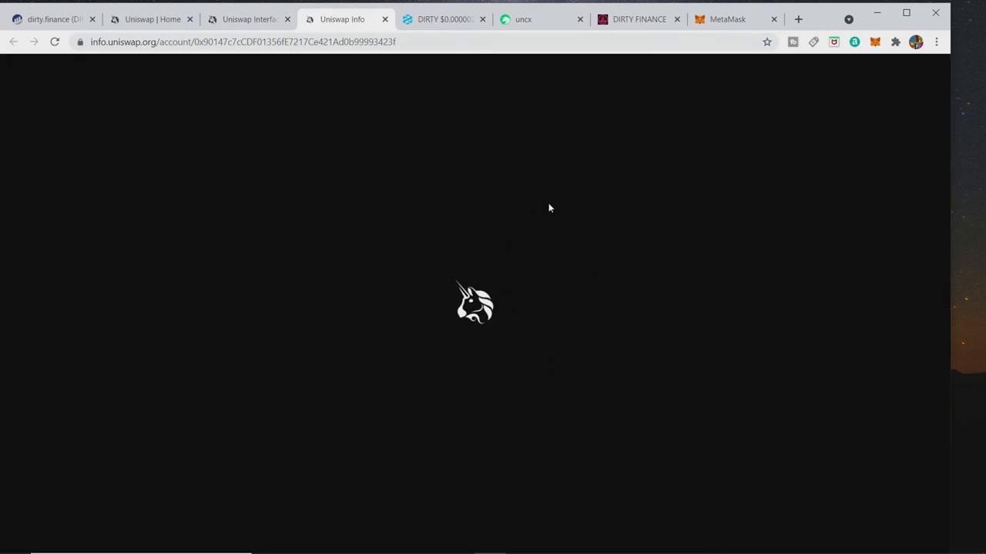
mouse_move(567, 215)
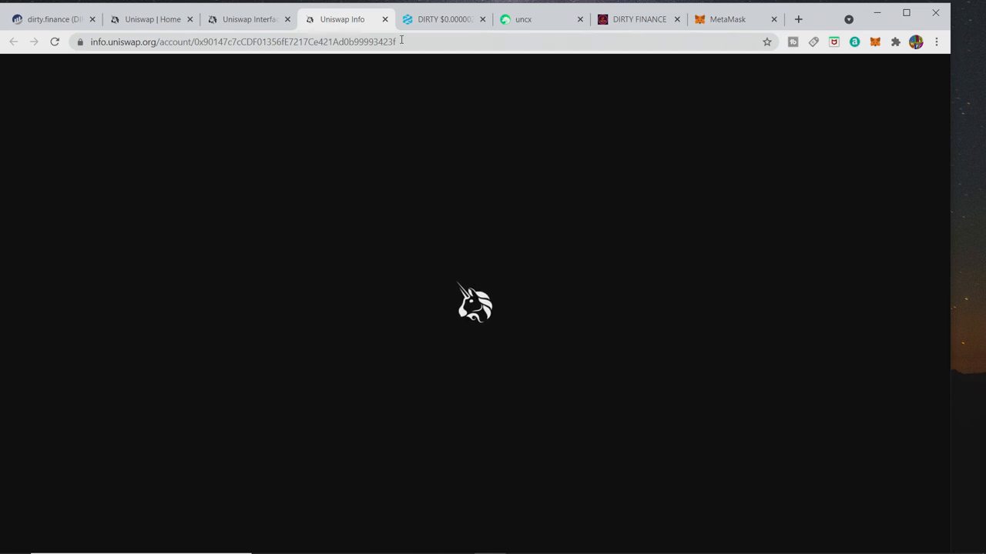
click(247, 19)
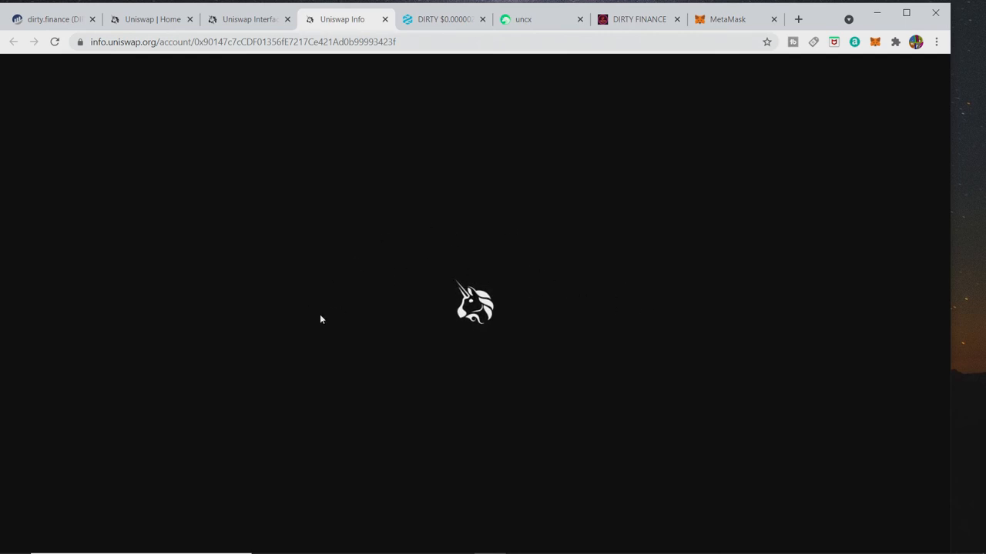
mouse_move(477, 191)
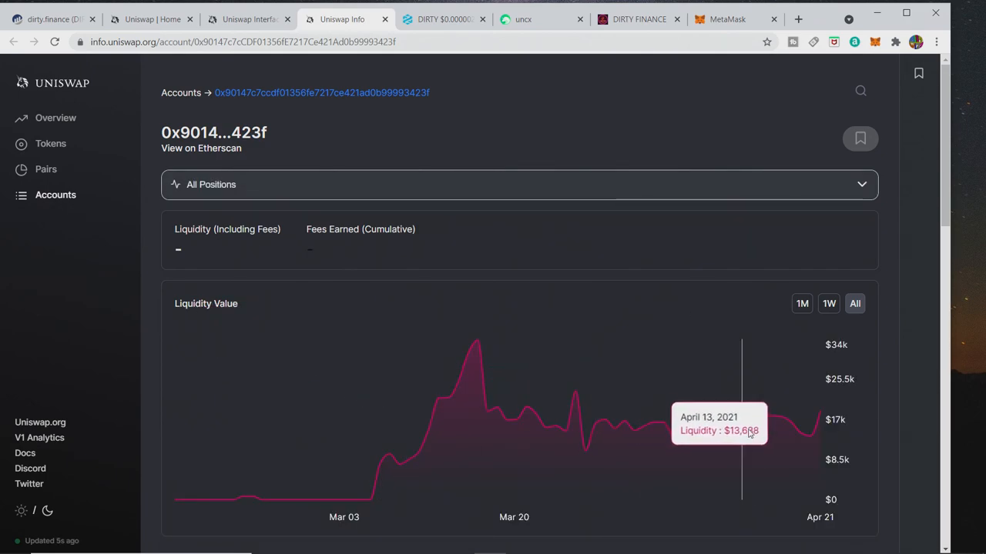
mouse_move(819, 411)
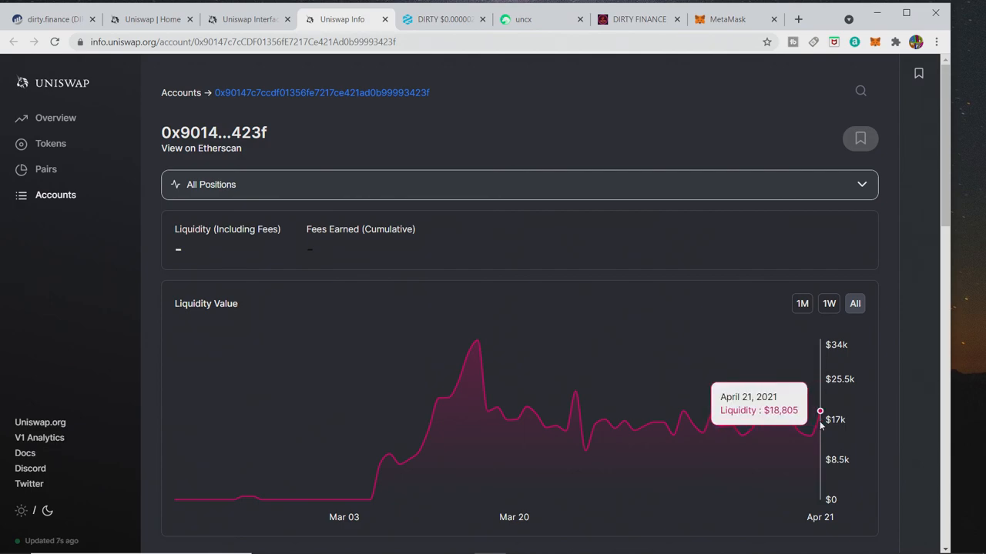
mouse_move(819, 342)
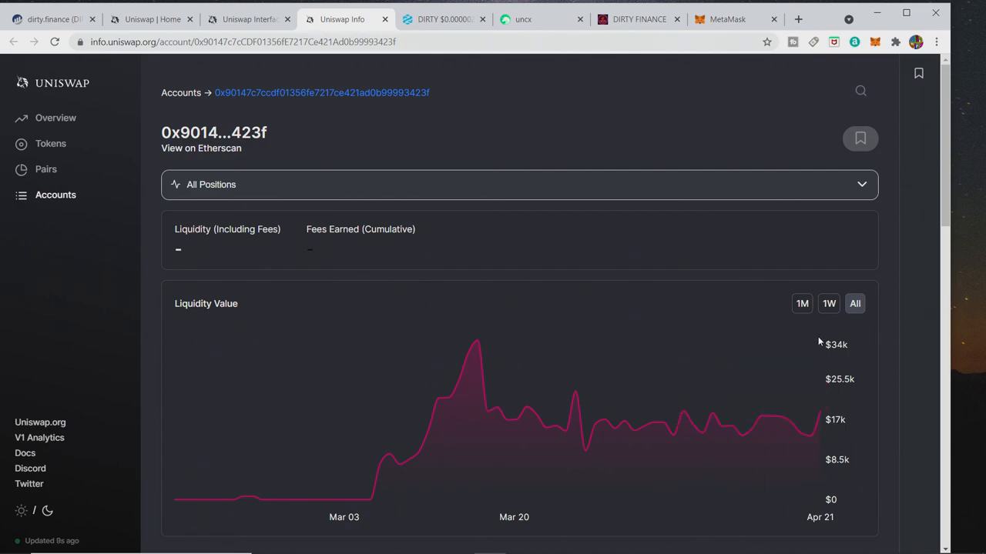
mouse_move(844, 351)
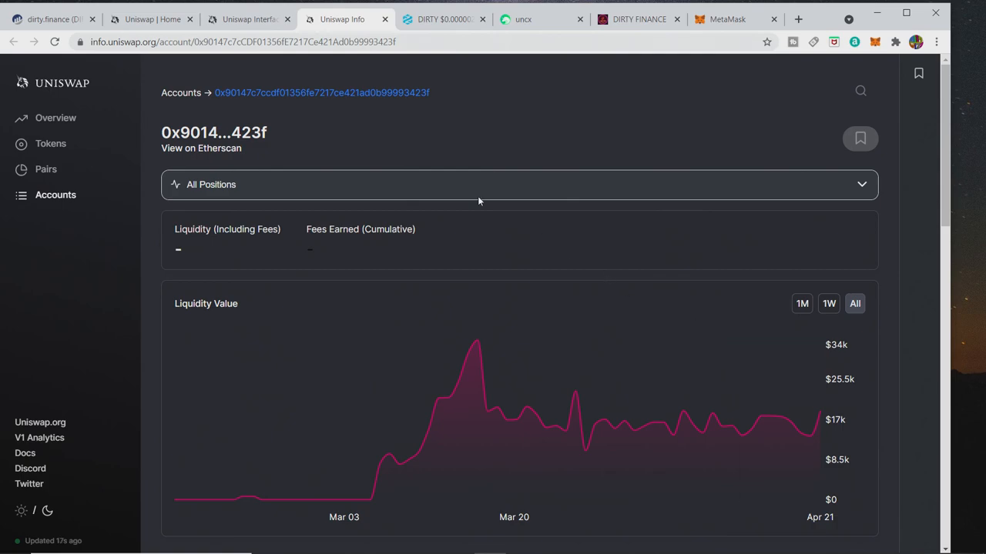
mouse_move(247, 18)
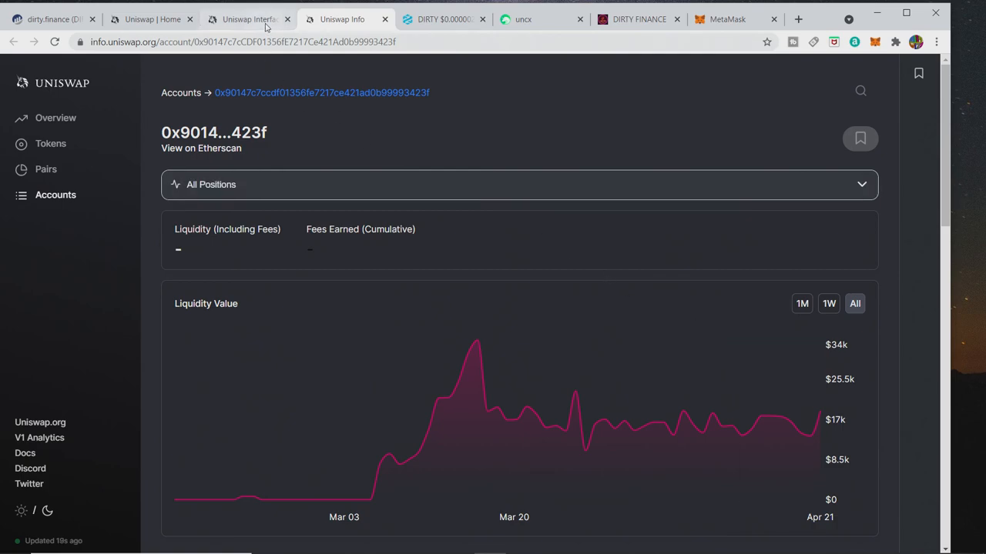
- Return from the Liquidity Value chart to the Pool page listing 822,769,000 DIRTY and 0.913881 ETH
click(246, 18)
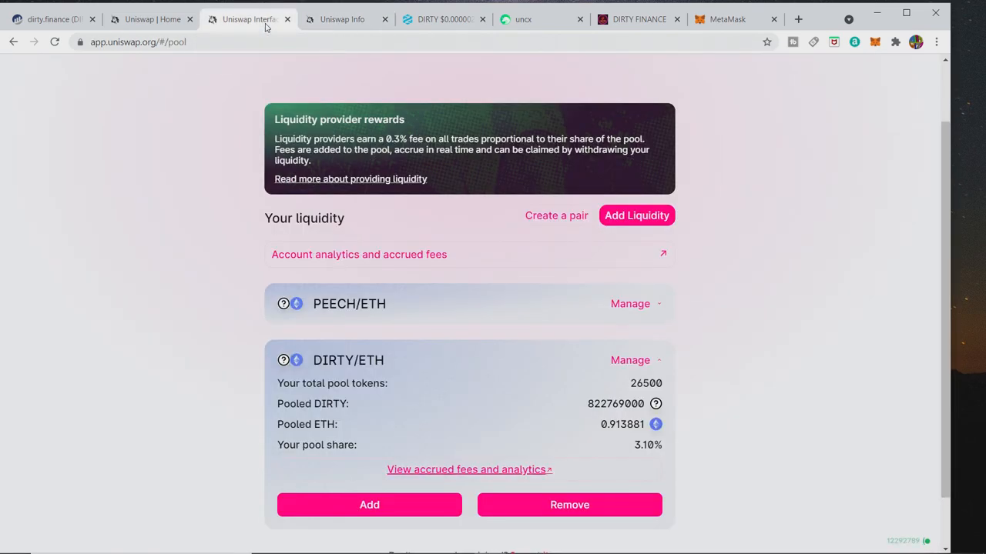